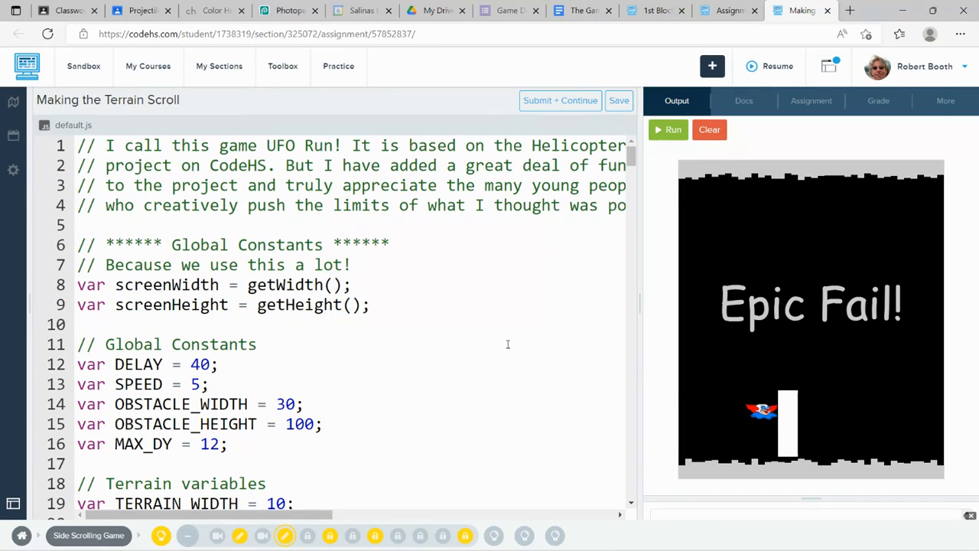
mouse_move(482, 338)
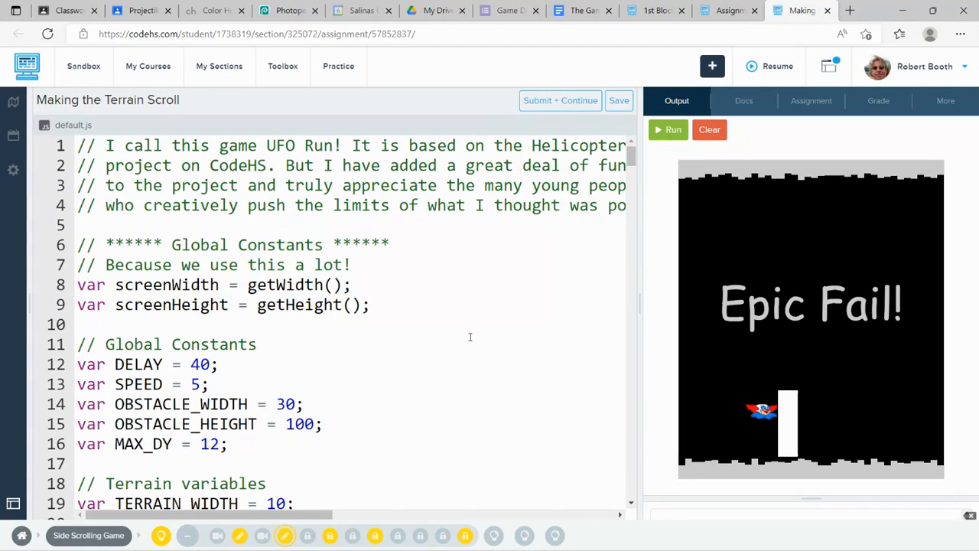
Step: Reveal the blank section under the scrolling-terrains comment and open the assignment information
scroll(down, 3)
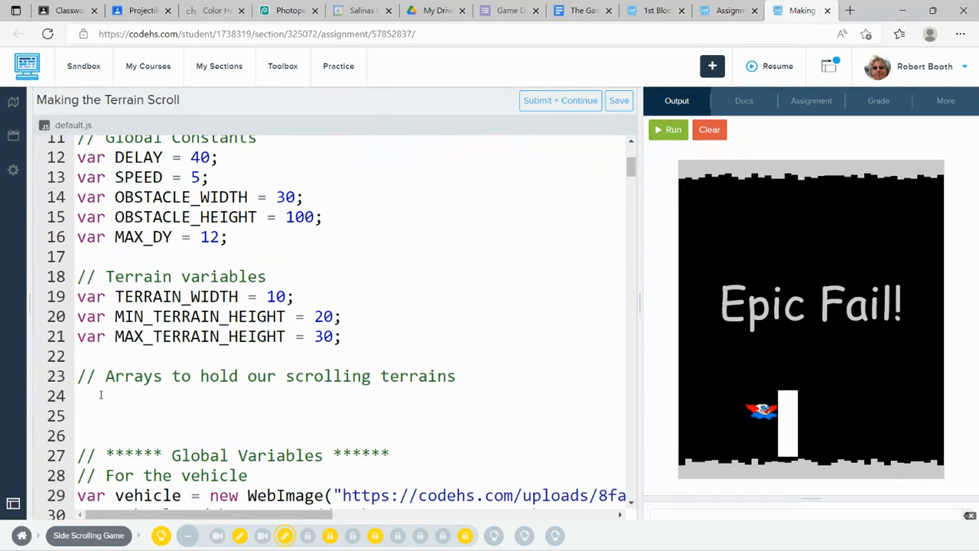
click(12, 101)
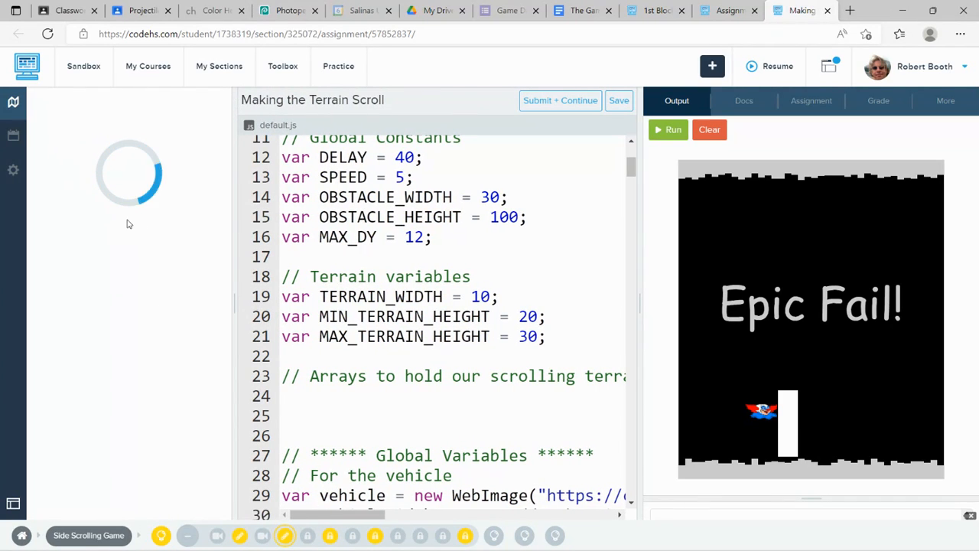
mouse_move(150, 172)
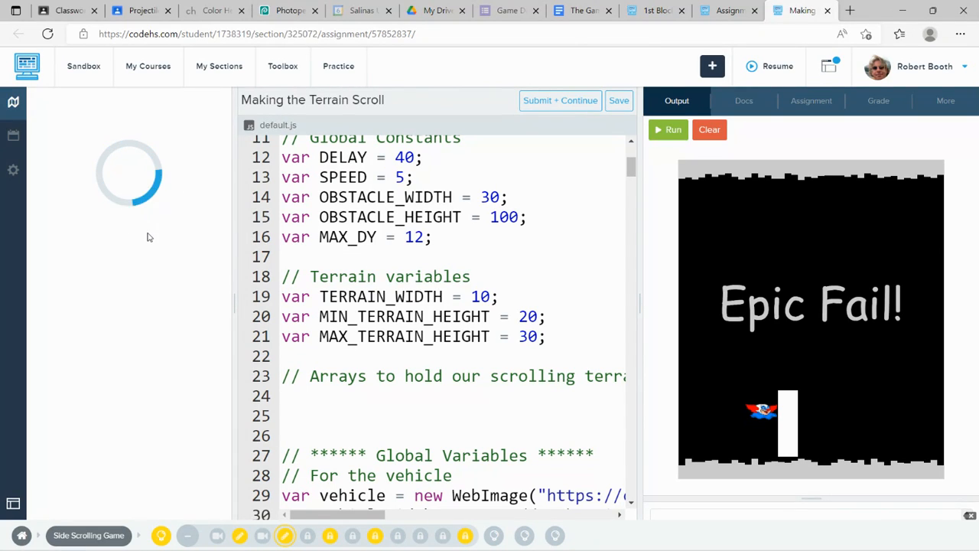
mouse_move(150, 257)
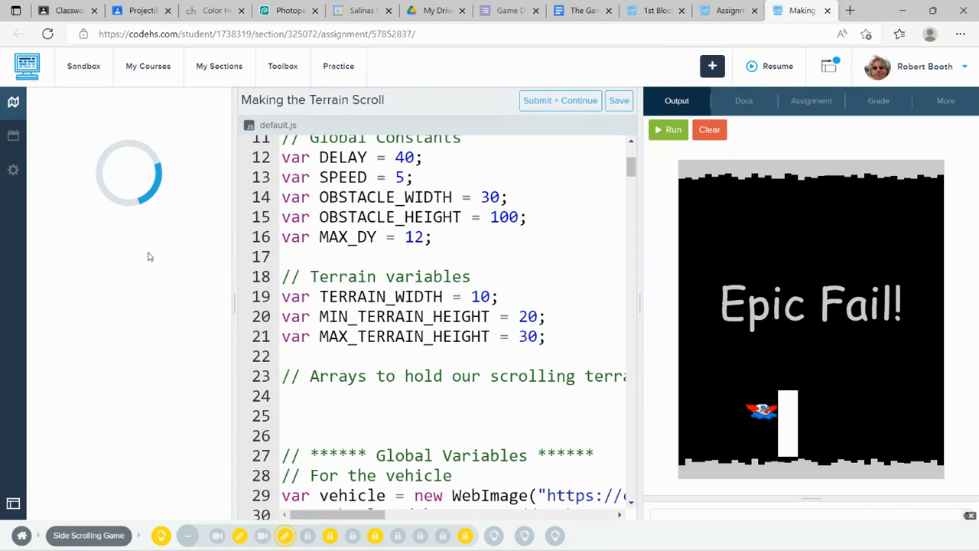
mouse_move(193, 266)
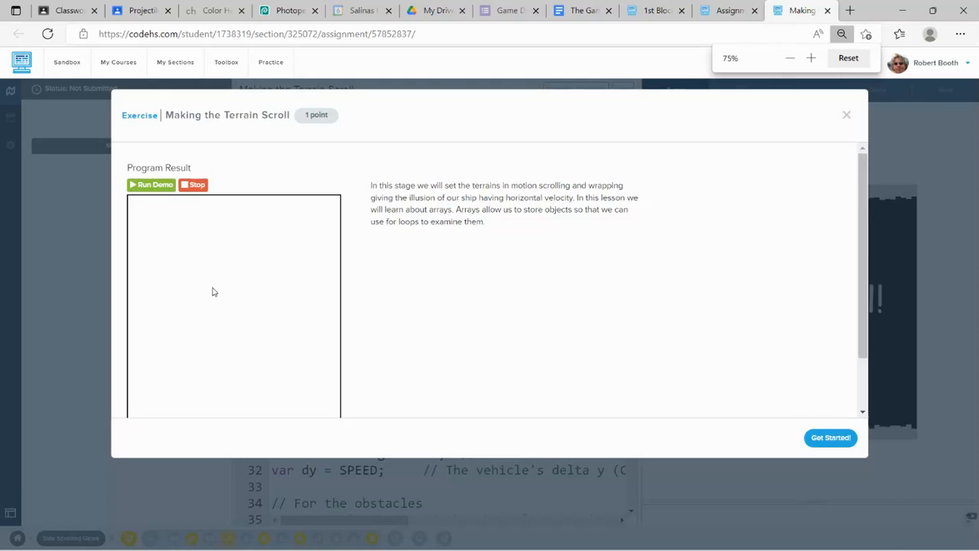
Step: Zoom out to read the whole exercise description, then restore the page to normal size
click(789, 58)
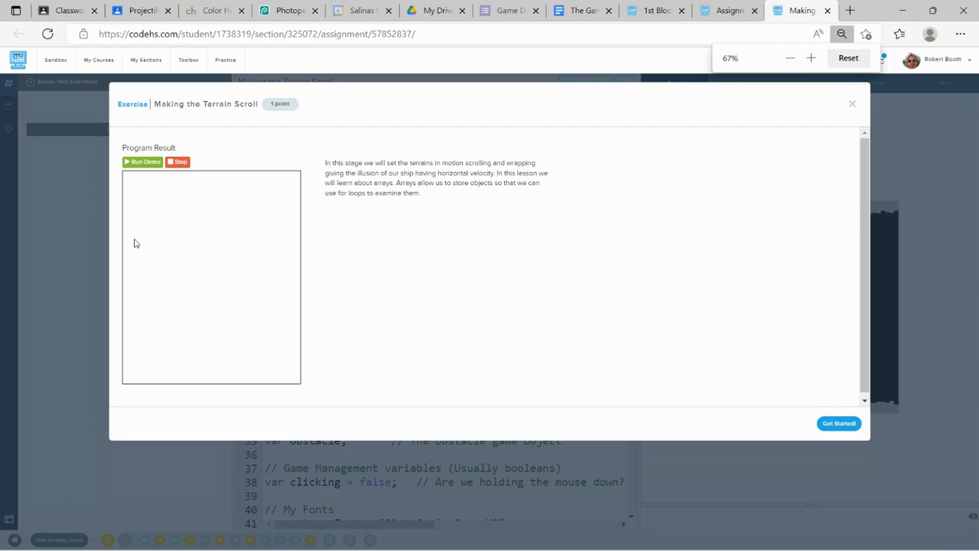
click(143, 162)
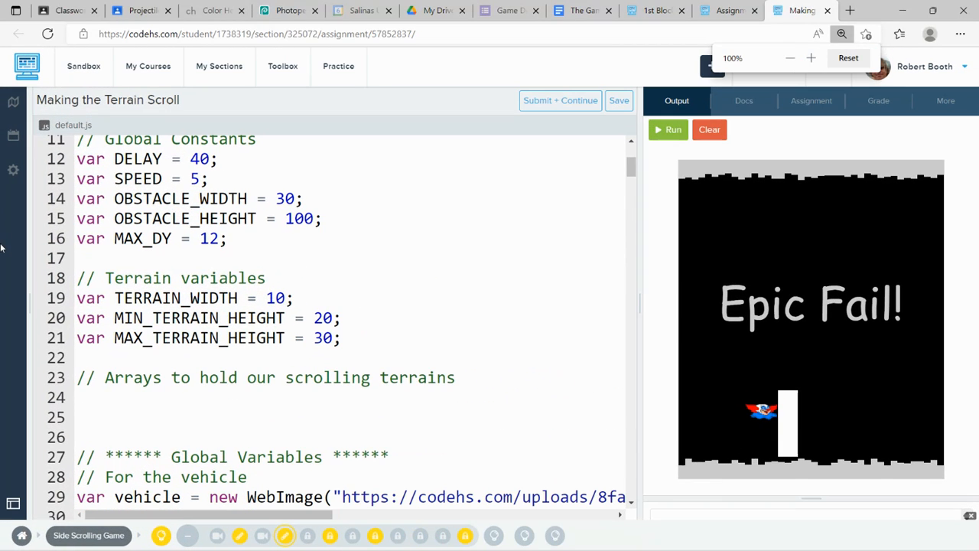
Step: Declare var upper_Terrain_Array = []; on the new line under the terrains comment
click(104, 416)
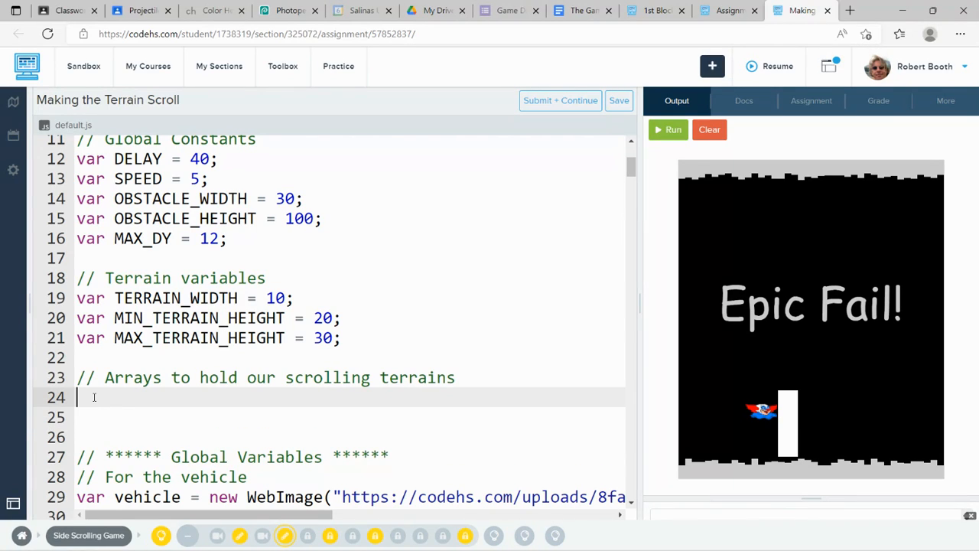
text(var)
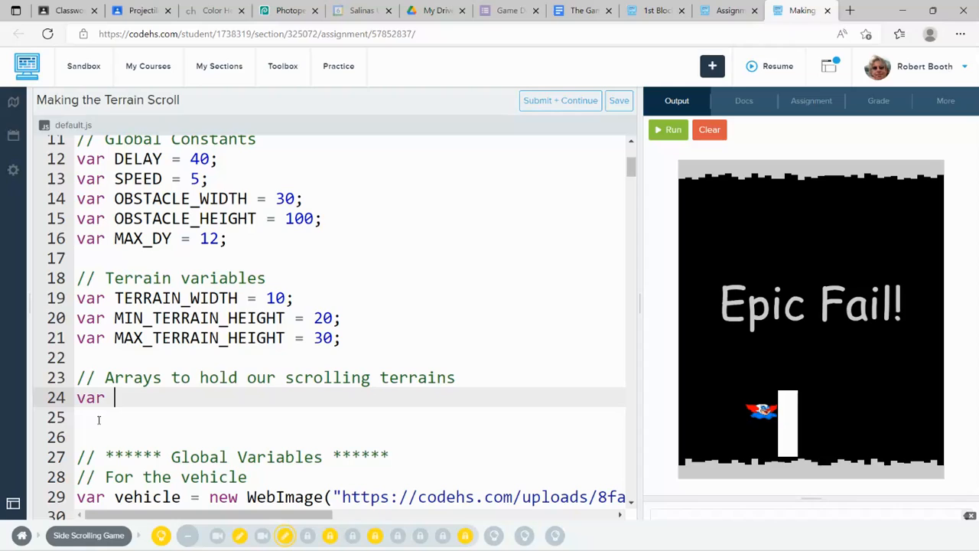
text(upper)
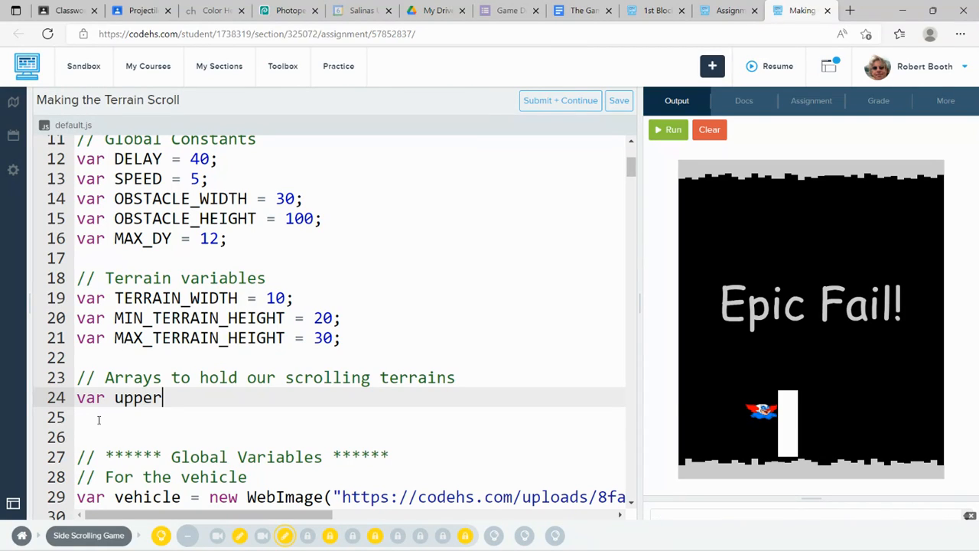
text(_)
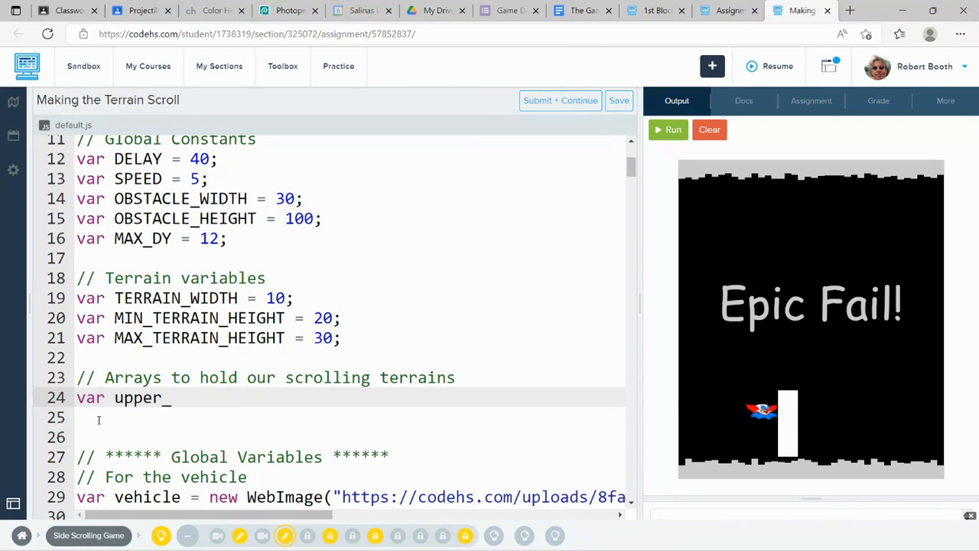
text(Terrain)
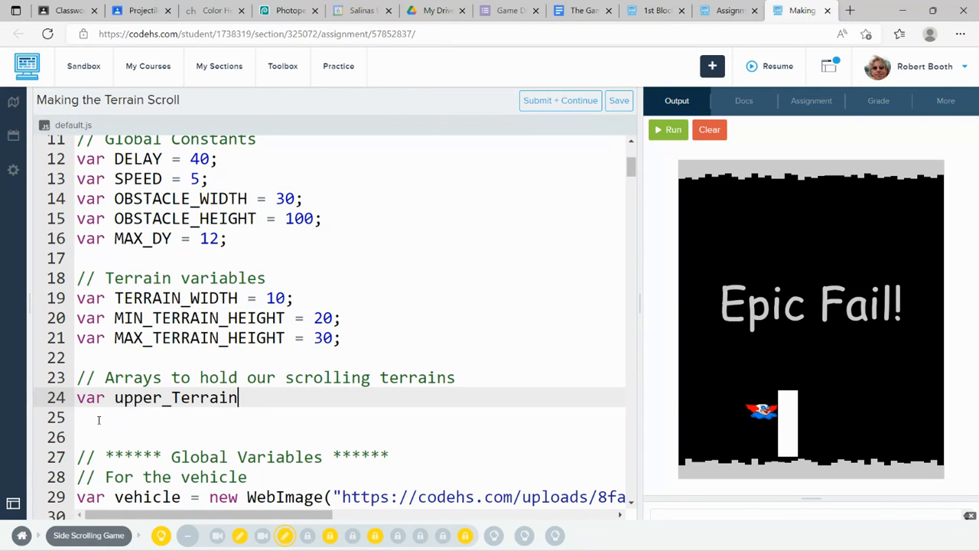
text(_Array)
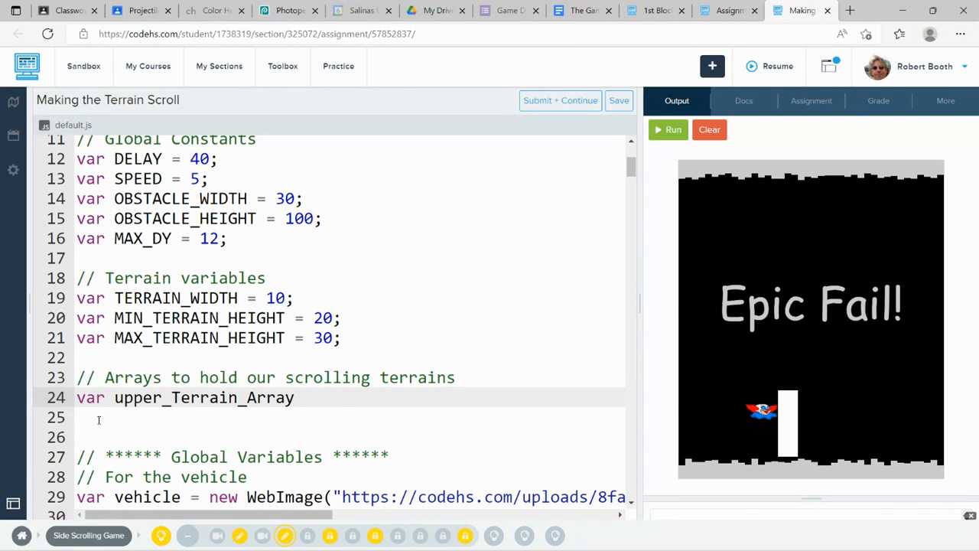
text(= [];)
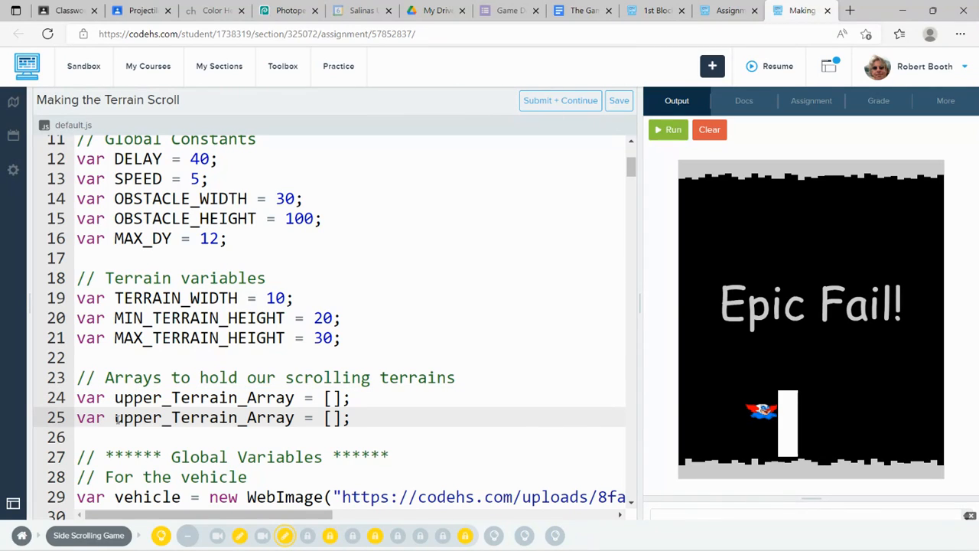
Step: On the duplicated line, rename upper to lower to declare lower_Terrain_Array
double_click(135, 417)
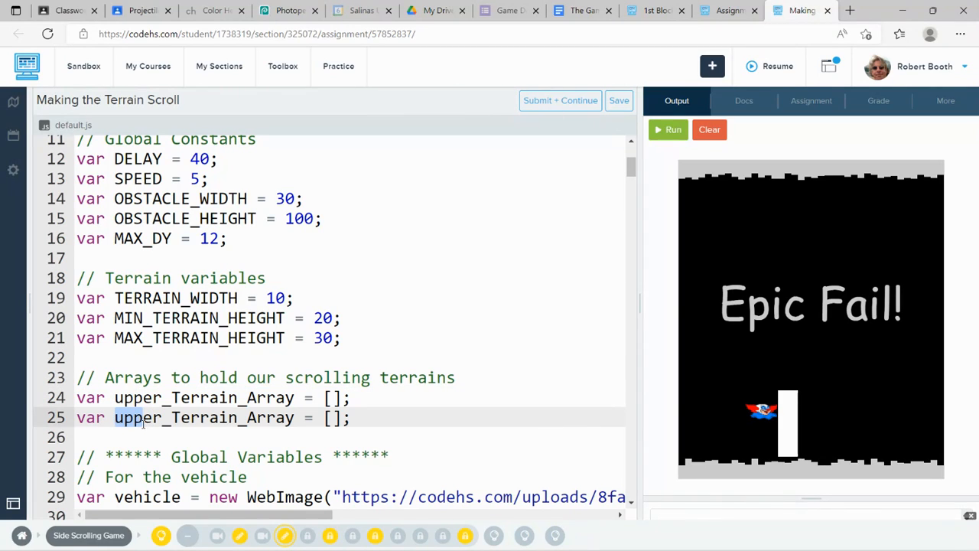
text(lower)
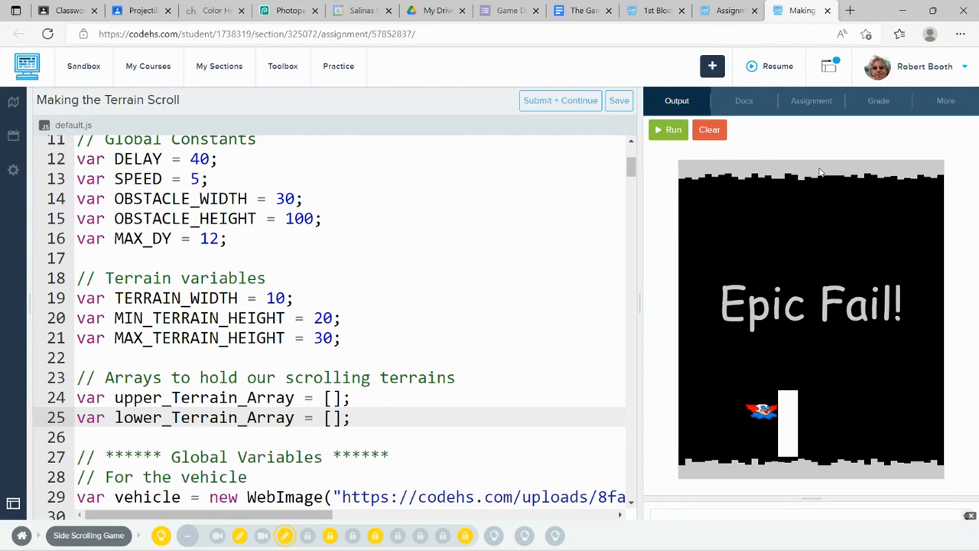
mouse_move(929, 176)
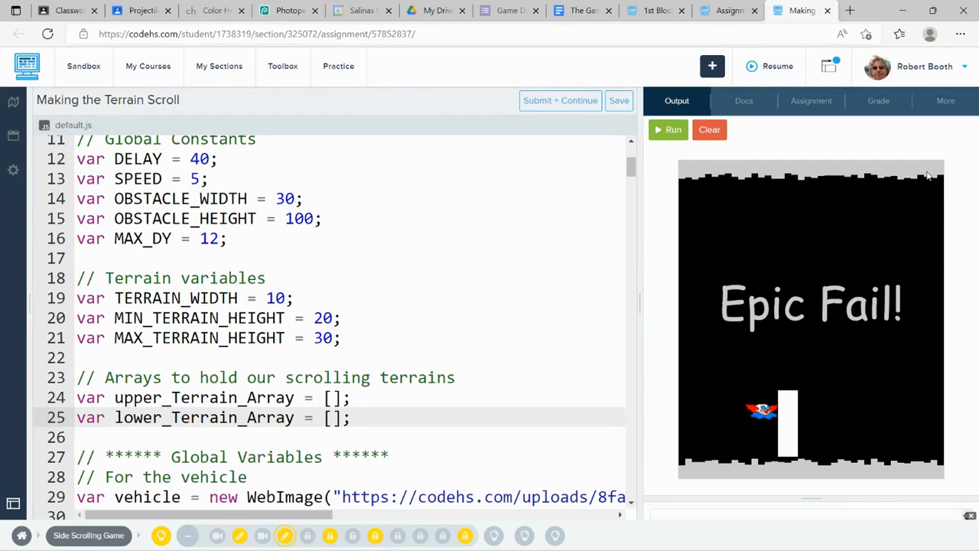
mouse_move(777, 469)
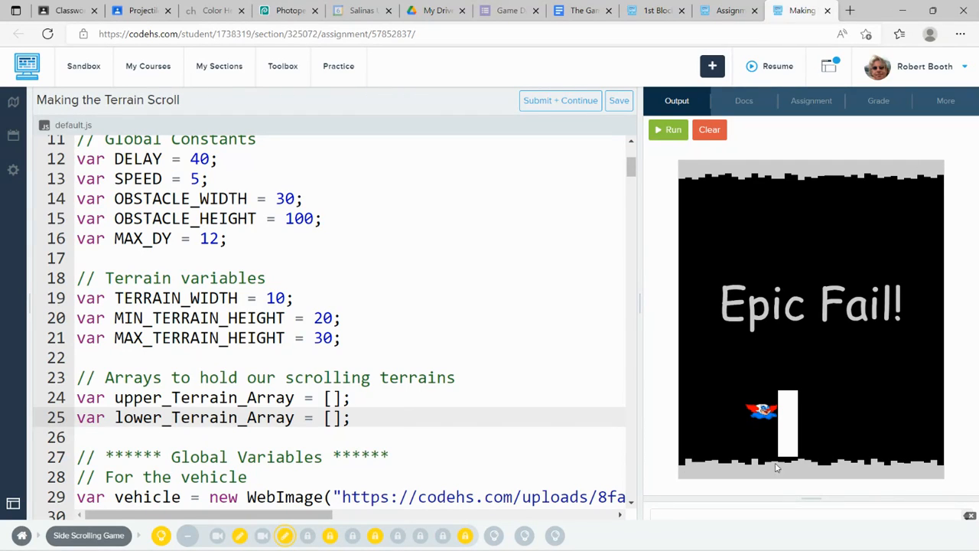
mouse_move(741, 246)
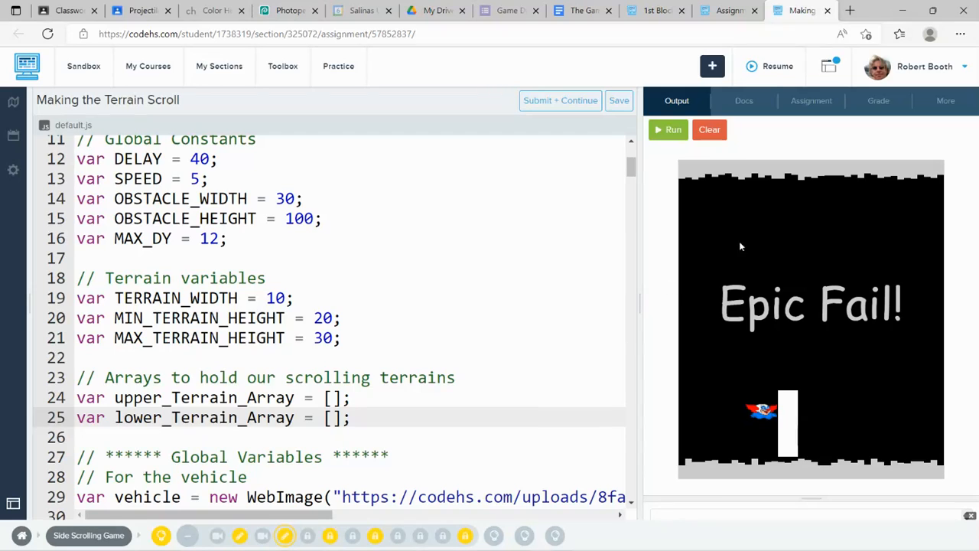
mouse_move(239, 536)
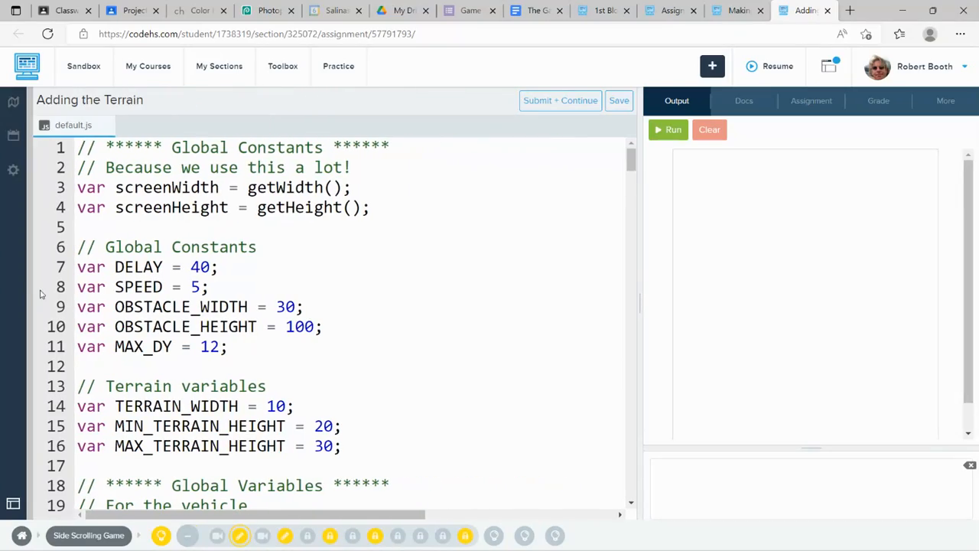
Step: Copy the vehicle WebImage URL from the Adding the Terrain exercise and return to this exercise
scroll(down, 3)
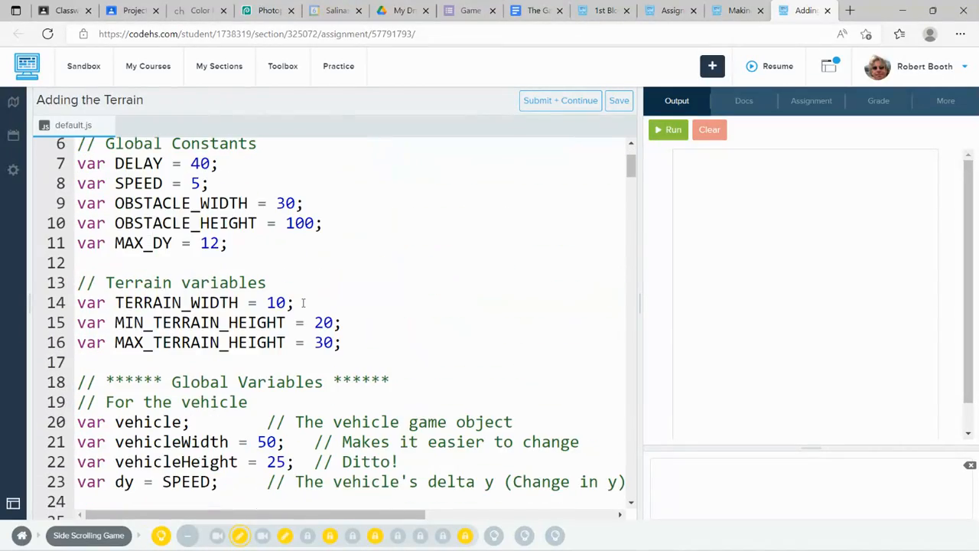
scroll(down, 3)
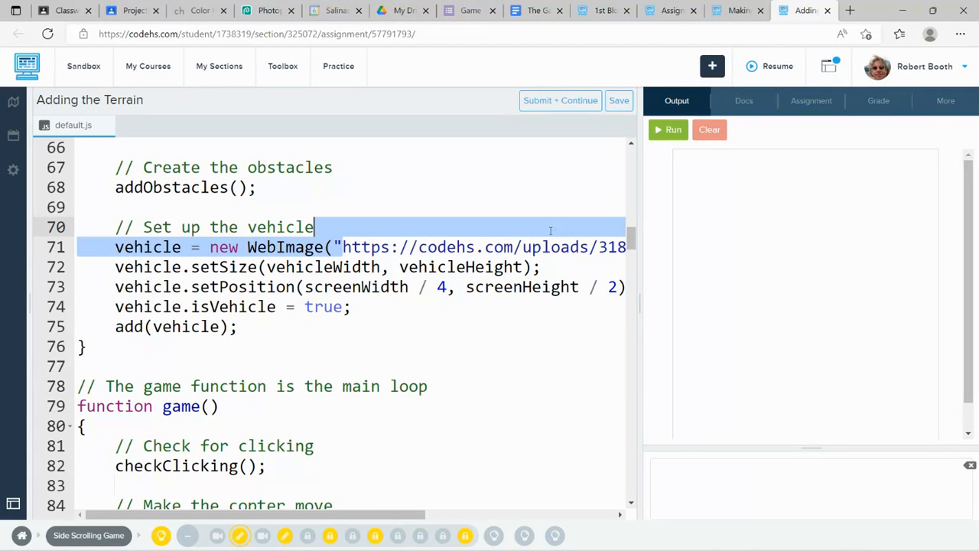
scroll(right, 3)
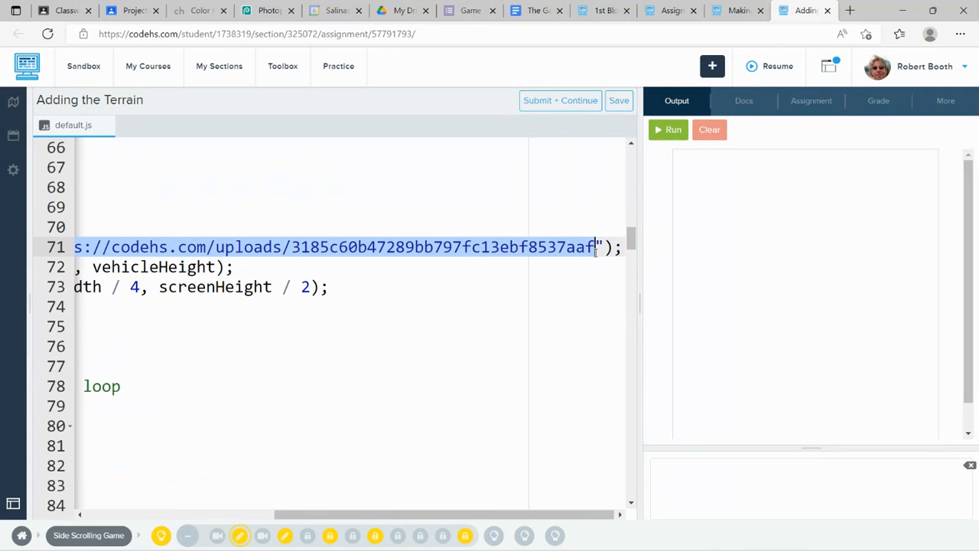
click(738, 9)
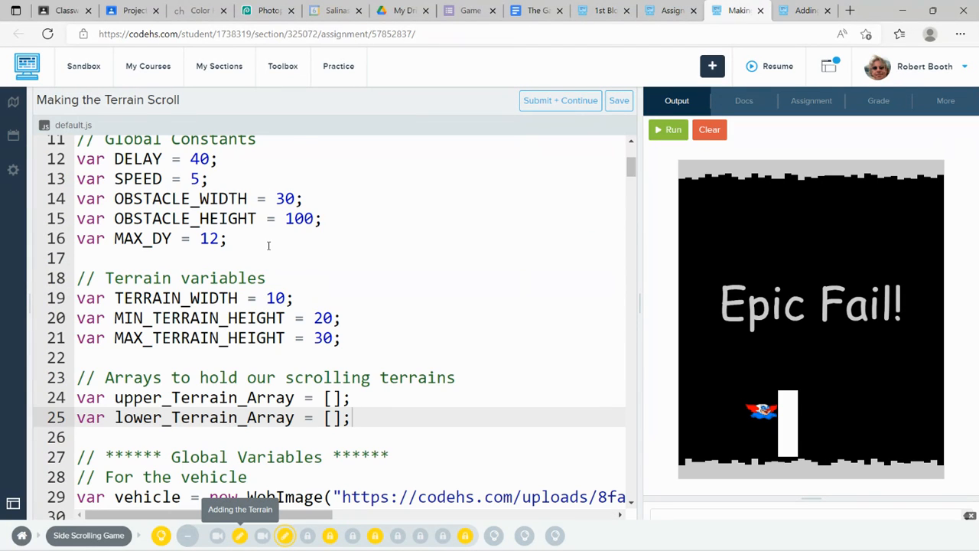
Step: Paste the UFO image URL over line 29's address and run the game to show the flying saucer
scroll(down, 3)
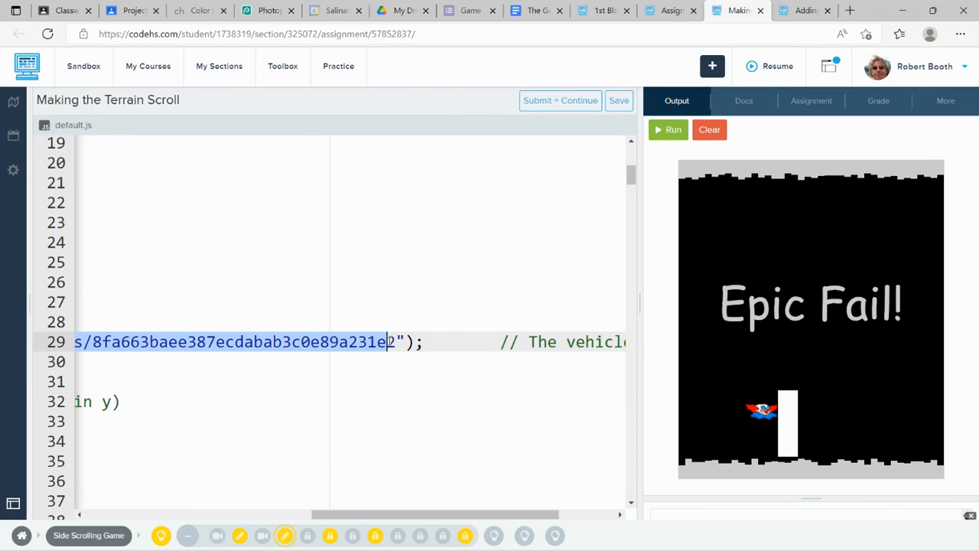
text(2)
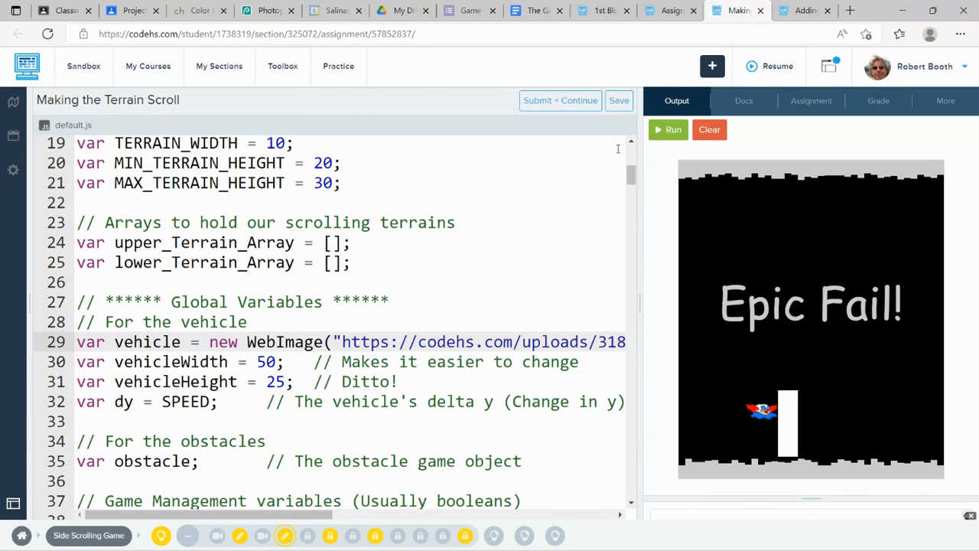
click(672, 128)
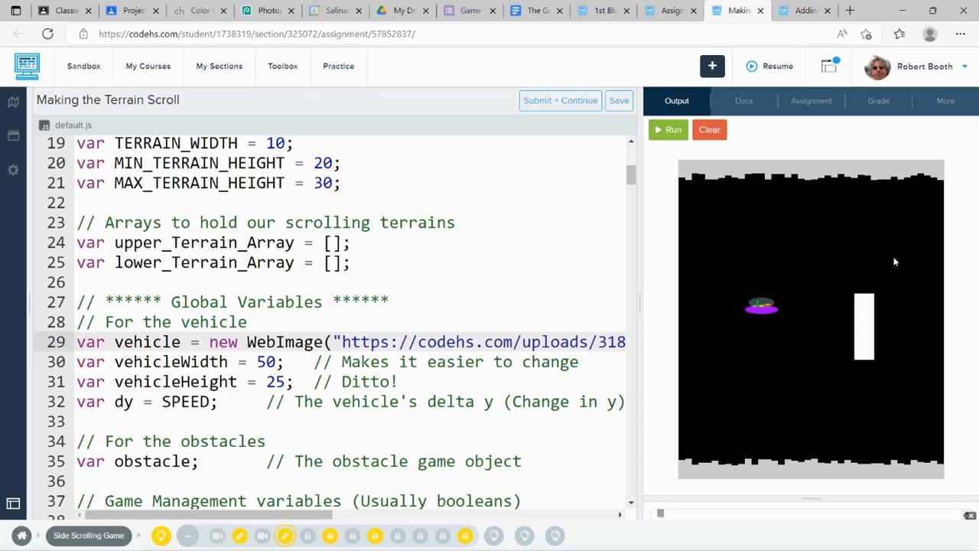
Step: Select the My Fonts declarations and font/colour settings to match Adding the Terrain, then run the game
scroll(down, 3)
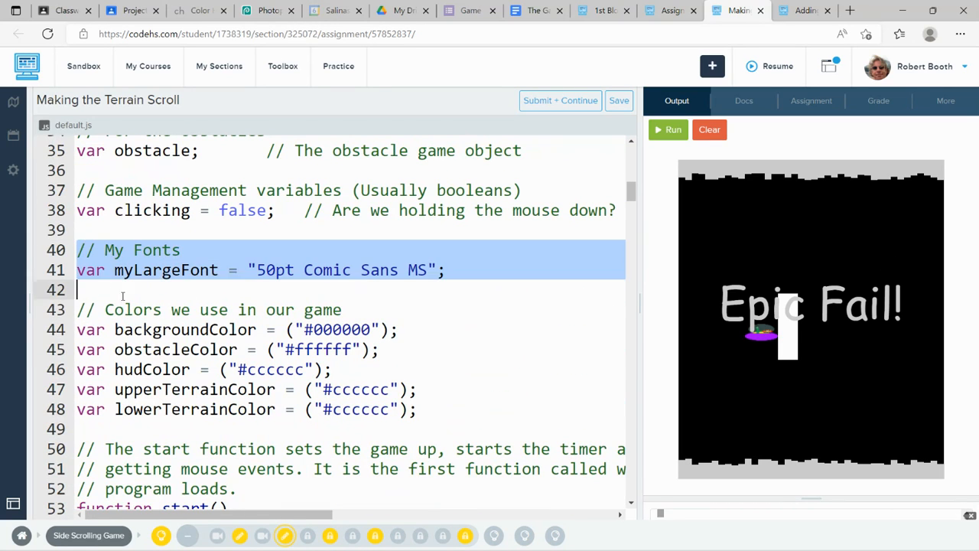
drag(122, 289, 416, 410)
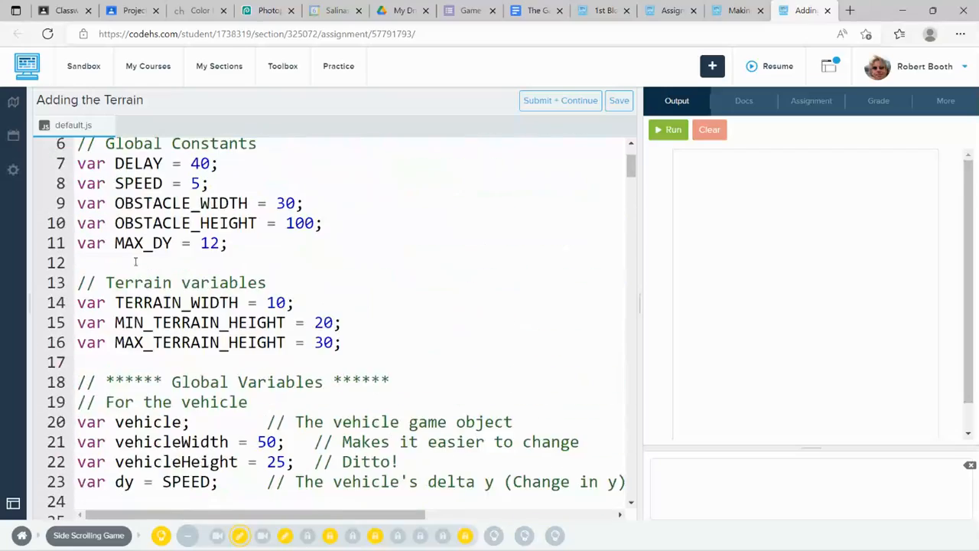
scroll(down, 3)
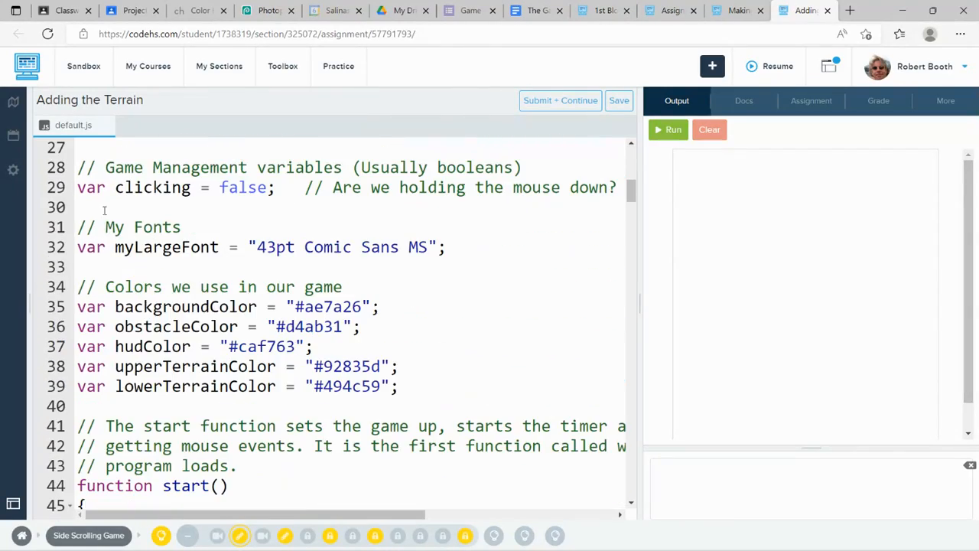
drag(76, 227, 400, 385)
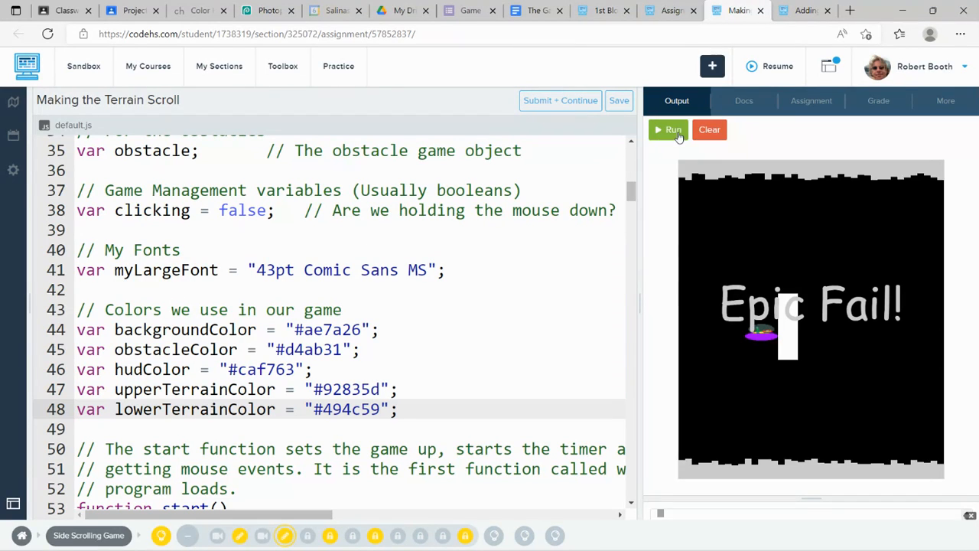
click(667, 129)
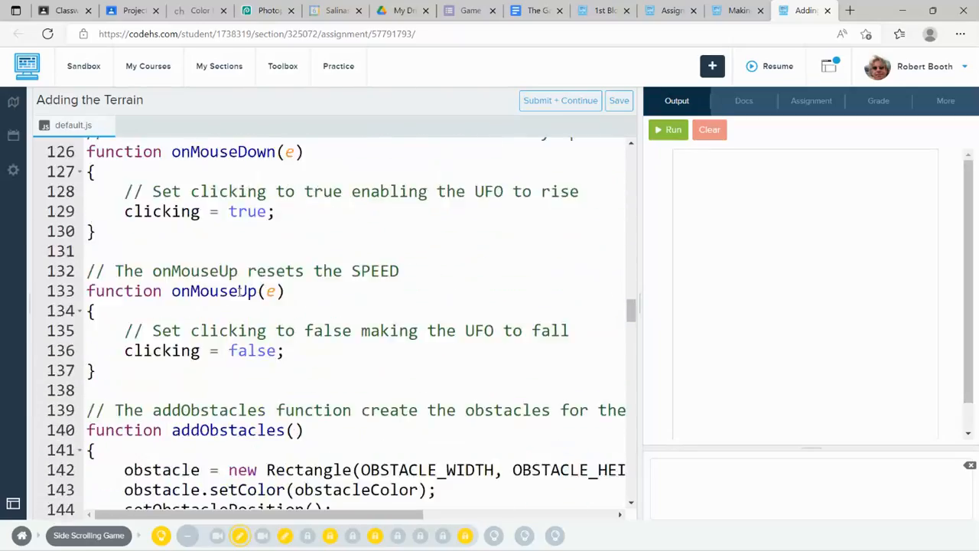
Step: Replace the Epic Fail! lose message with emoji-decorated Crashed! and run the game to see it
scroll(down, 3)
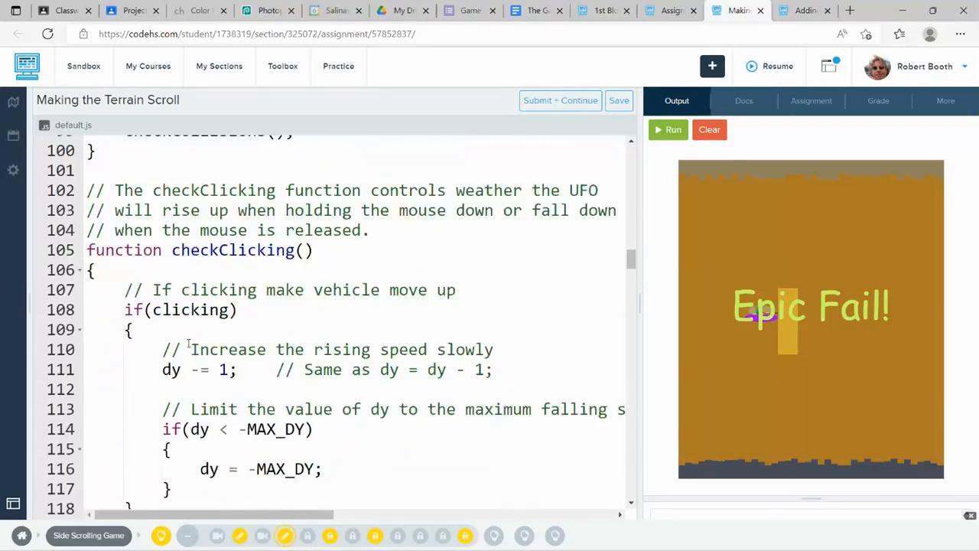
scroll(down, 3)
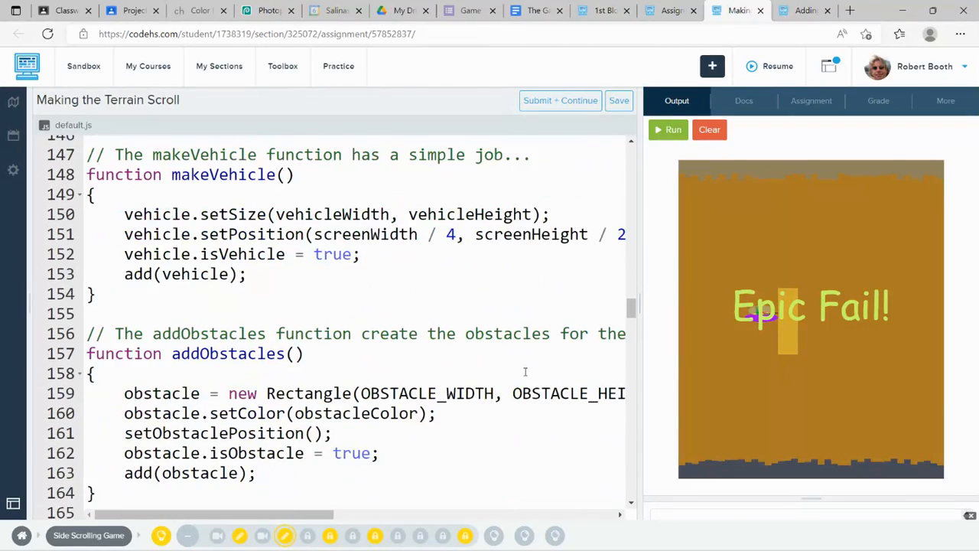
scroll(down, 3)
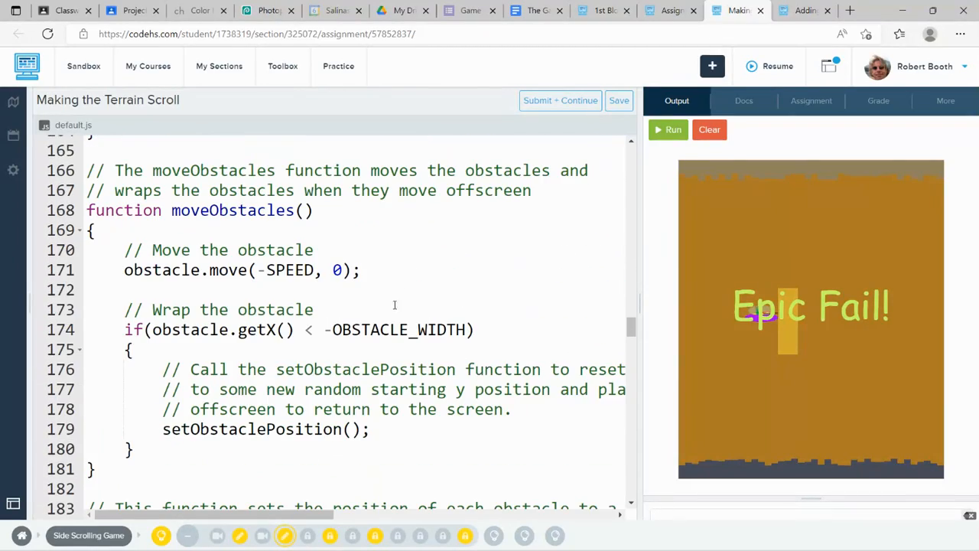
scroll(down, 3)
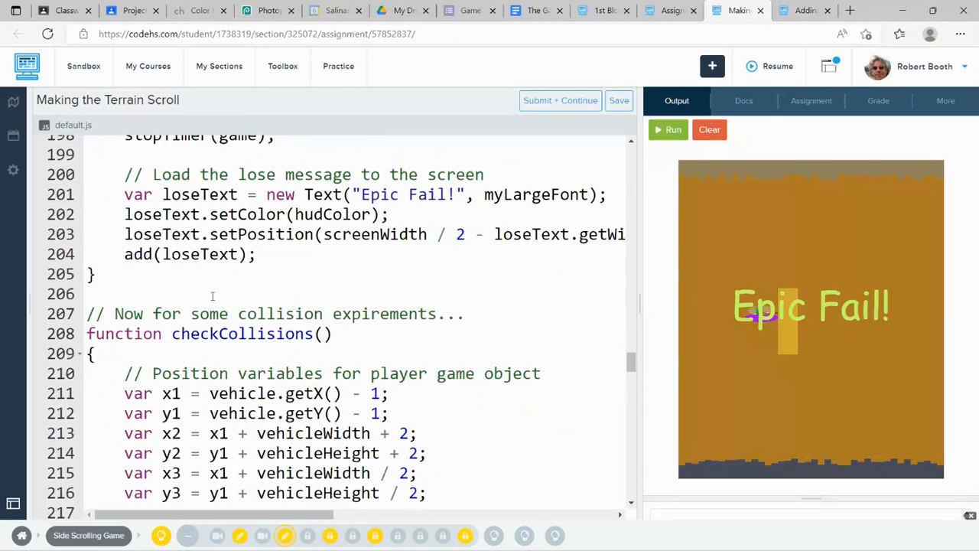
double_click(406, 194)
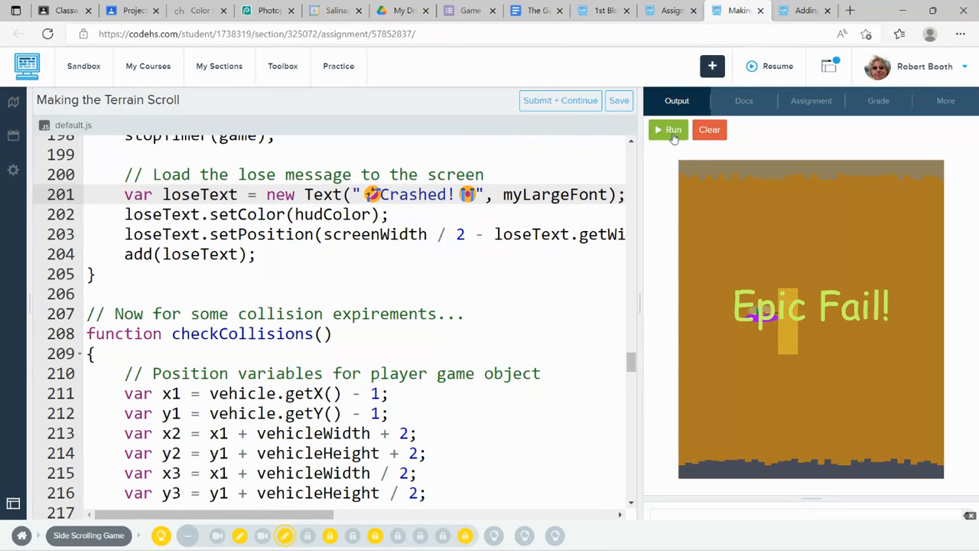
click(667, 129)
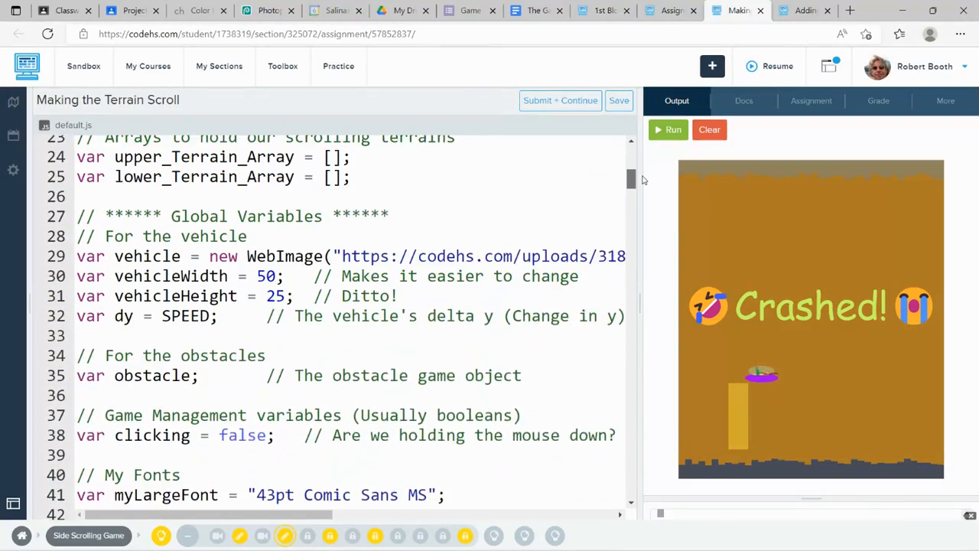
Step: Copy the upper and lower terrain array names and bring the addTerrain loop into view
scroll(up, 3)
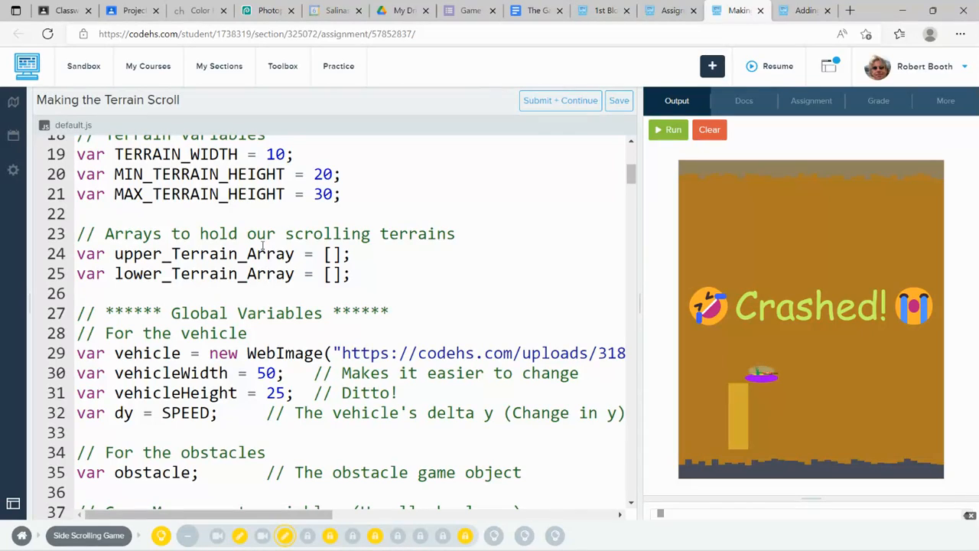
double_click(203, 254)
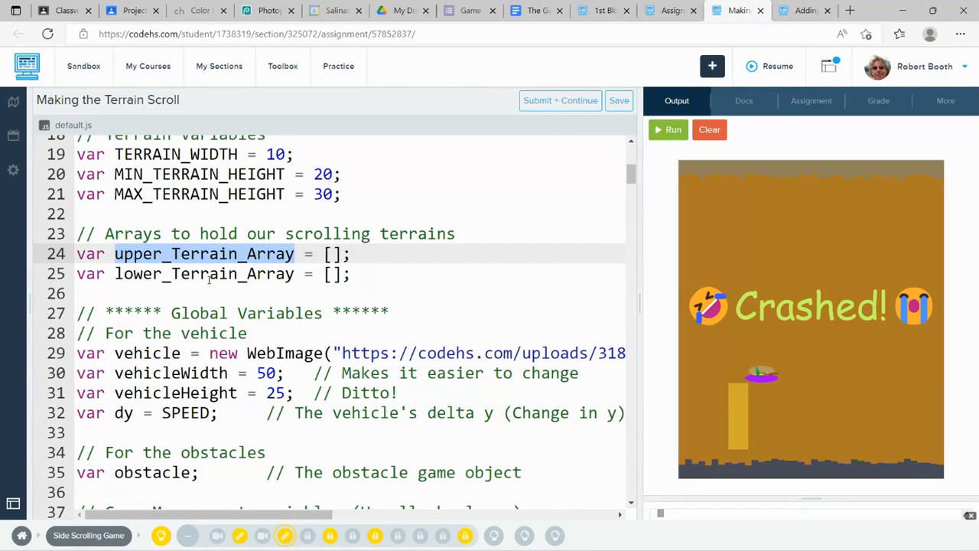
double_click(202, 274)
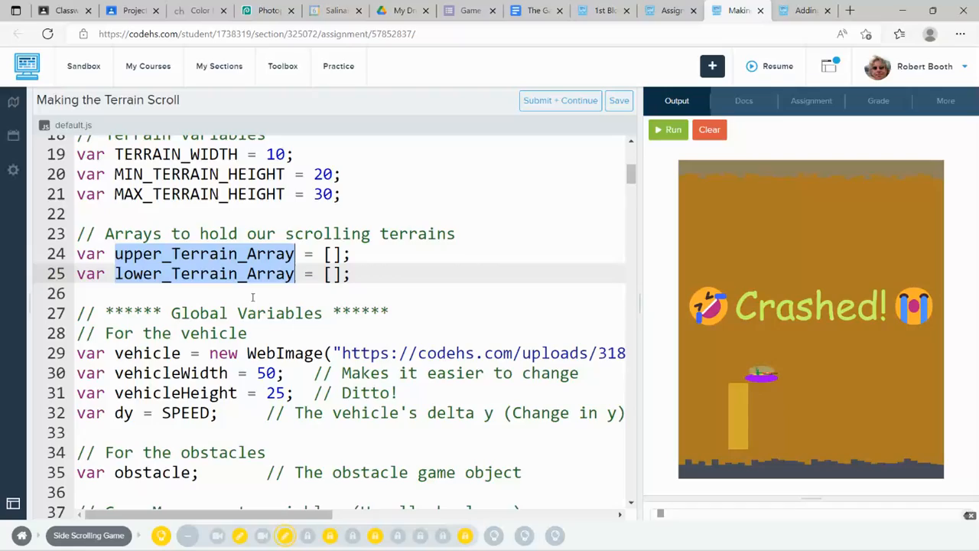
scroll(down, 3)
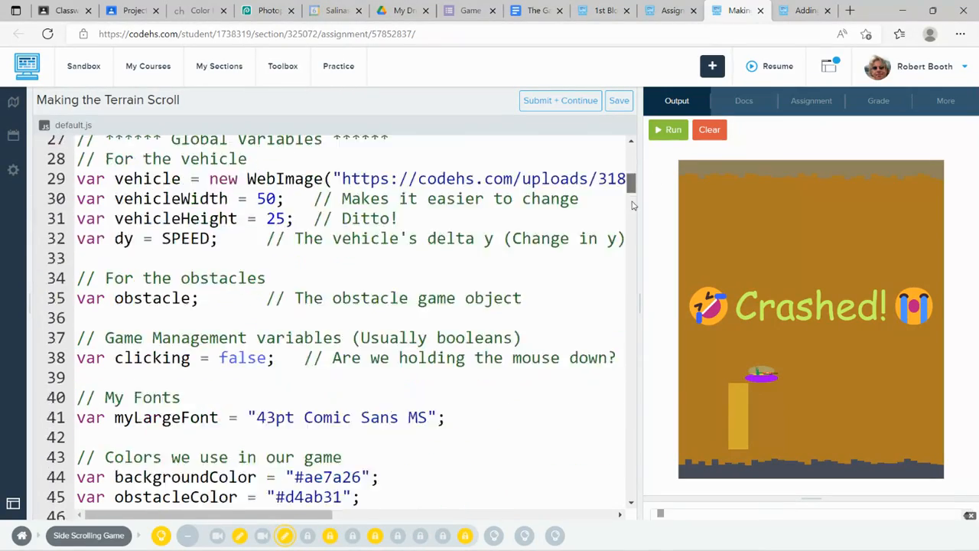
scroll(down, 3)
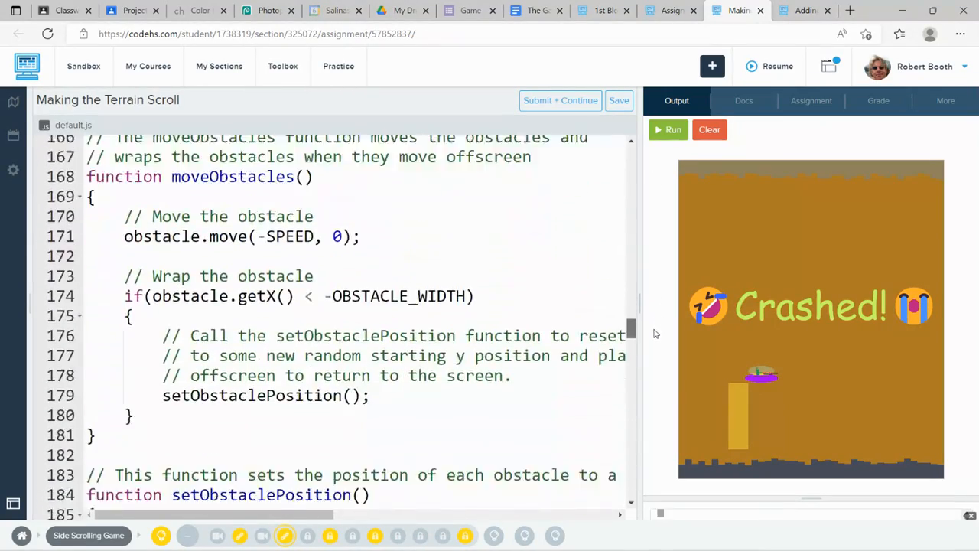
scroll(down, 3)
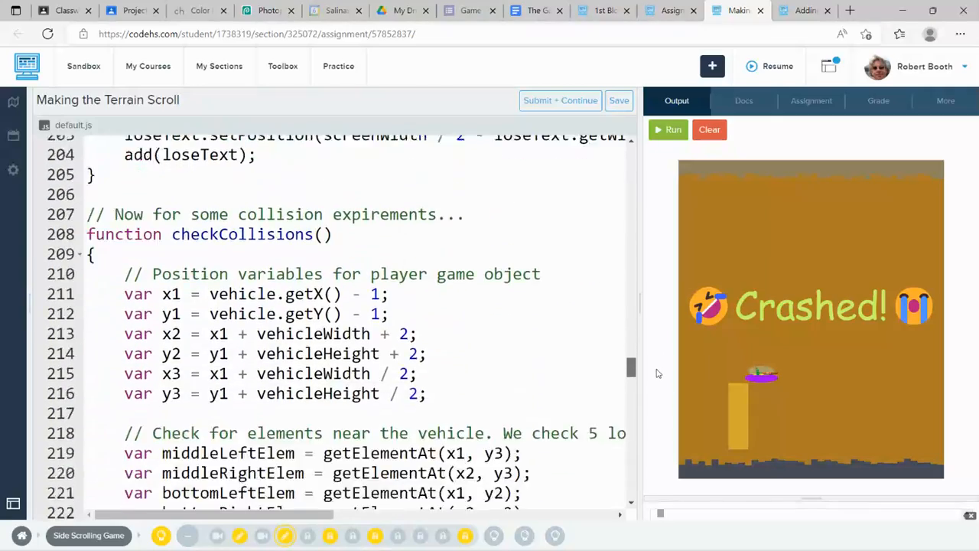
scroll(down, 3)
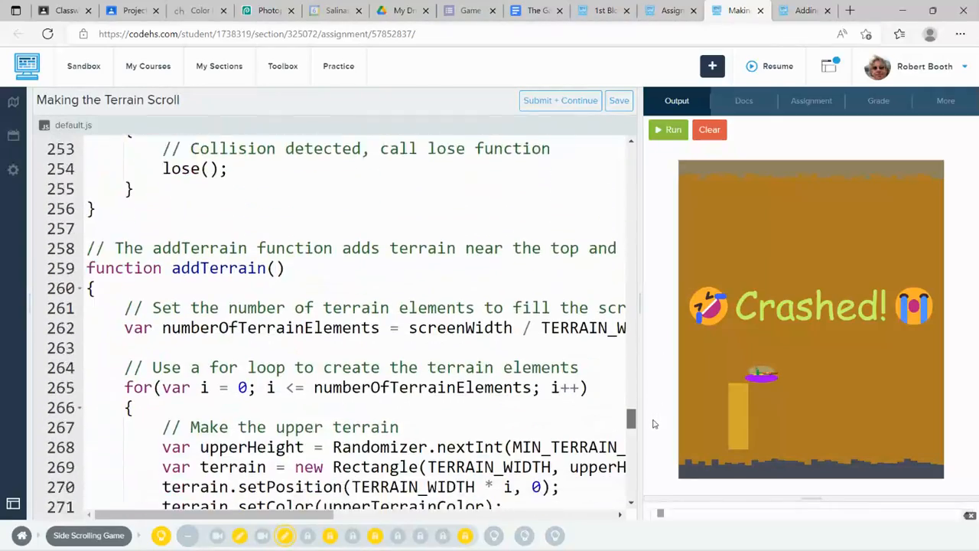
scroll(down, 3)
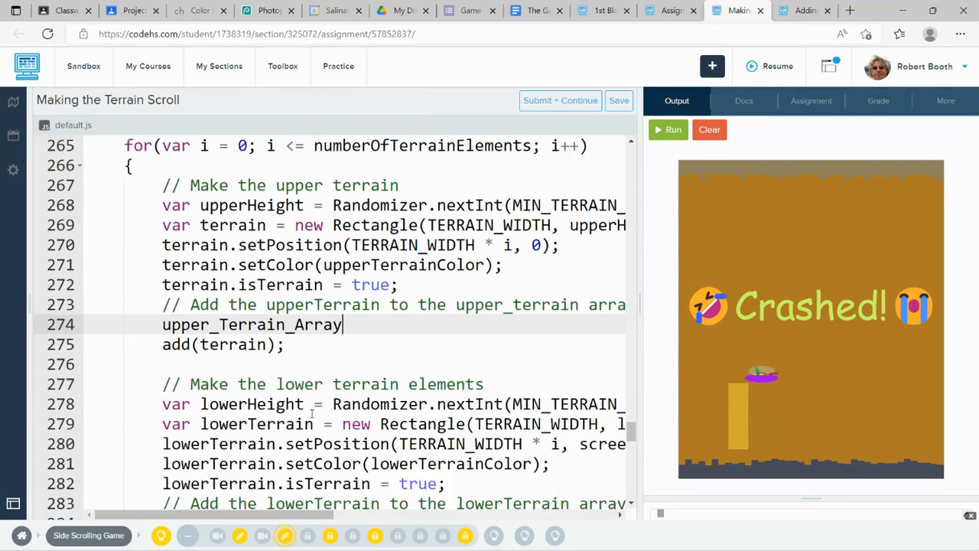
scroll(down, 3)
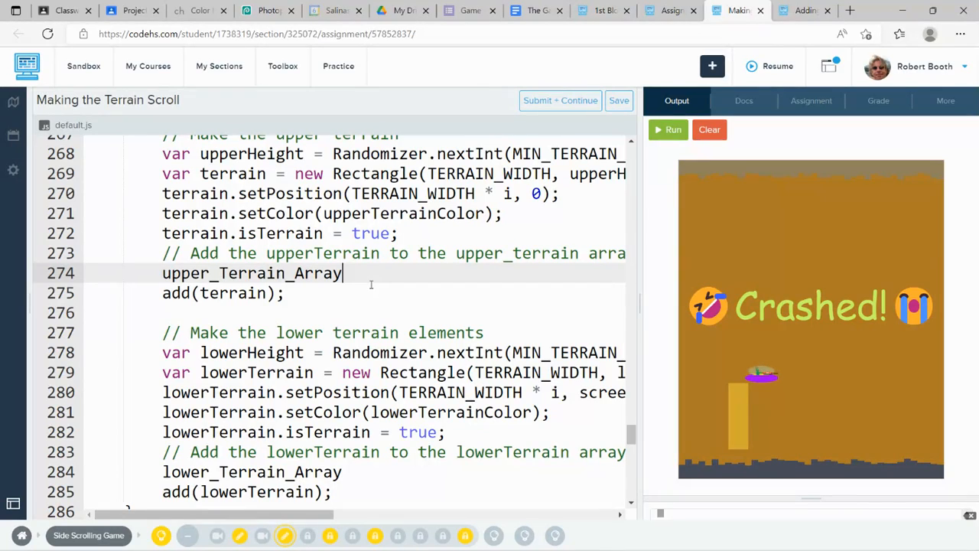
Step: Complete upper_Terrain_Array[i] = terrain; and lower_Terrain_Array[i] = lowerTerrain; in addTerrain
text([i])
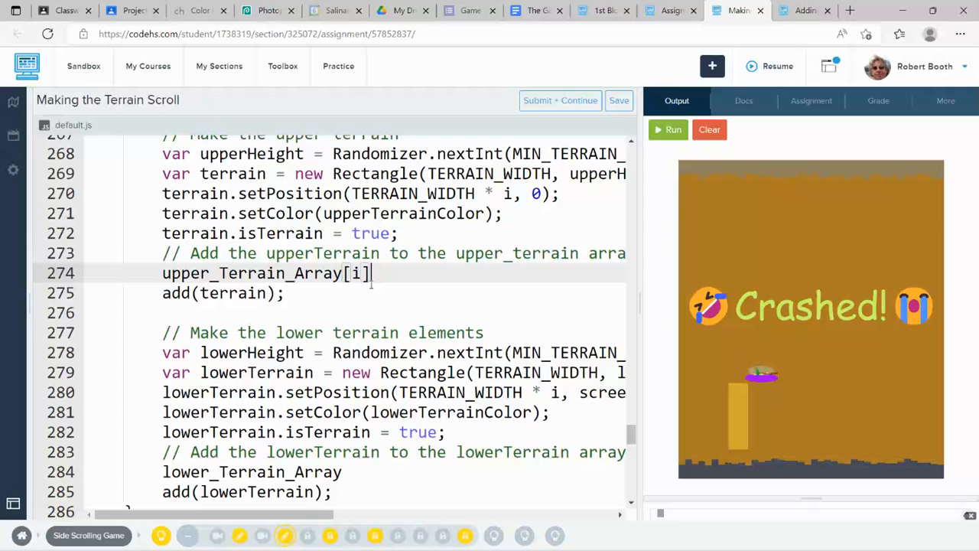
text(=)
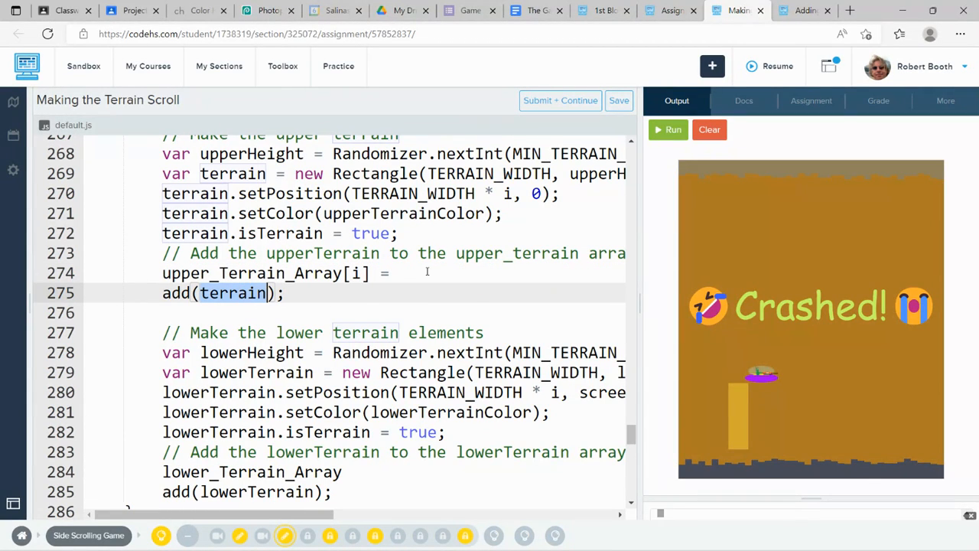
text(terrain;)
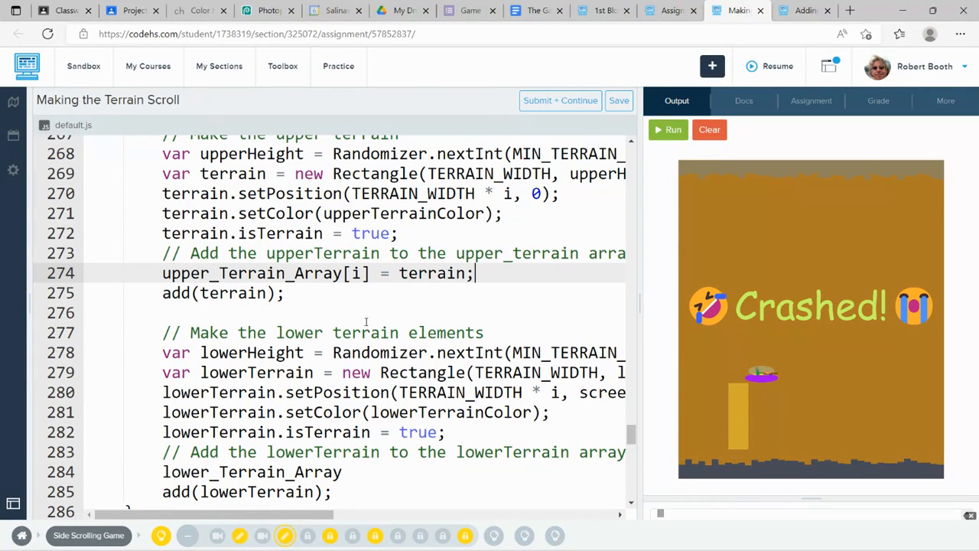
click(355, 471)
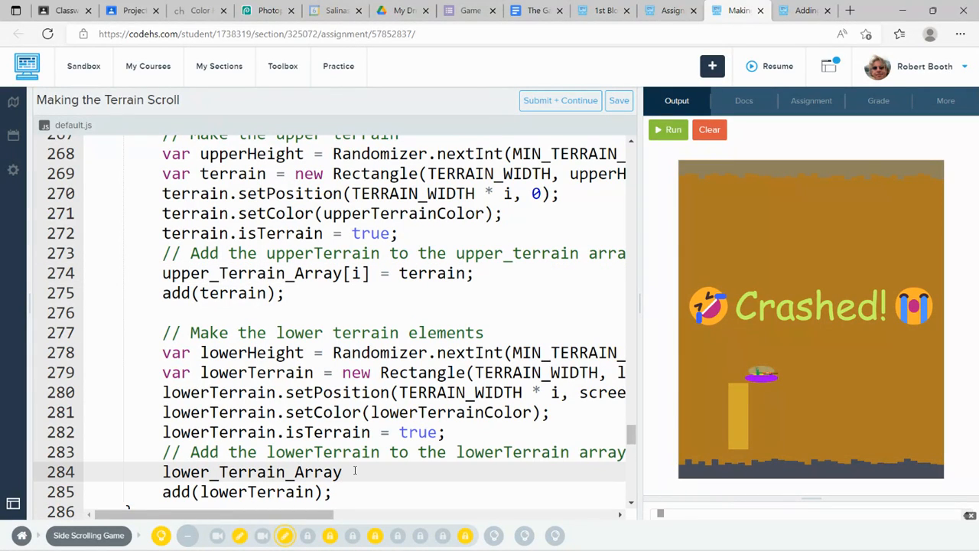
text([i] =)
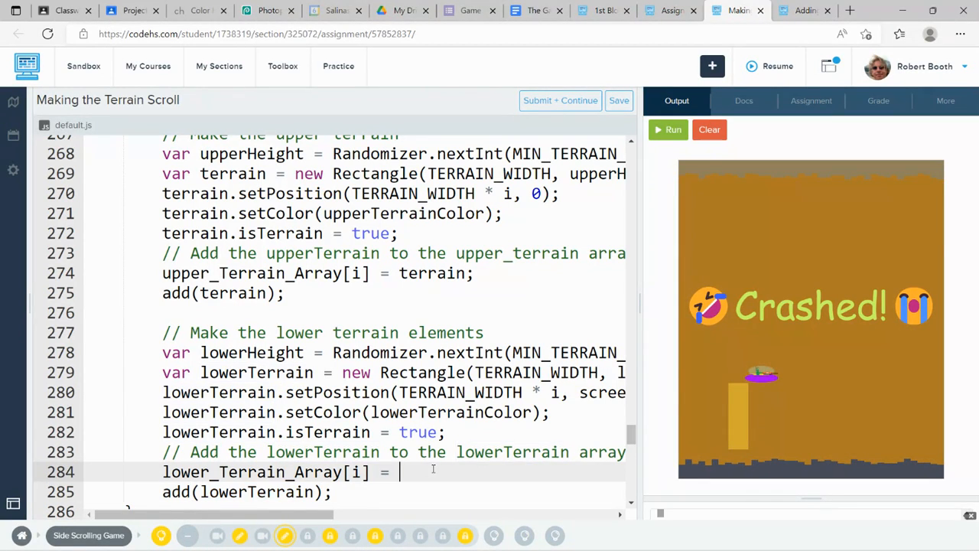
text(lowerTerrain;)
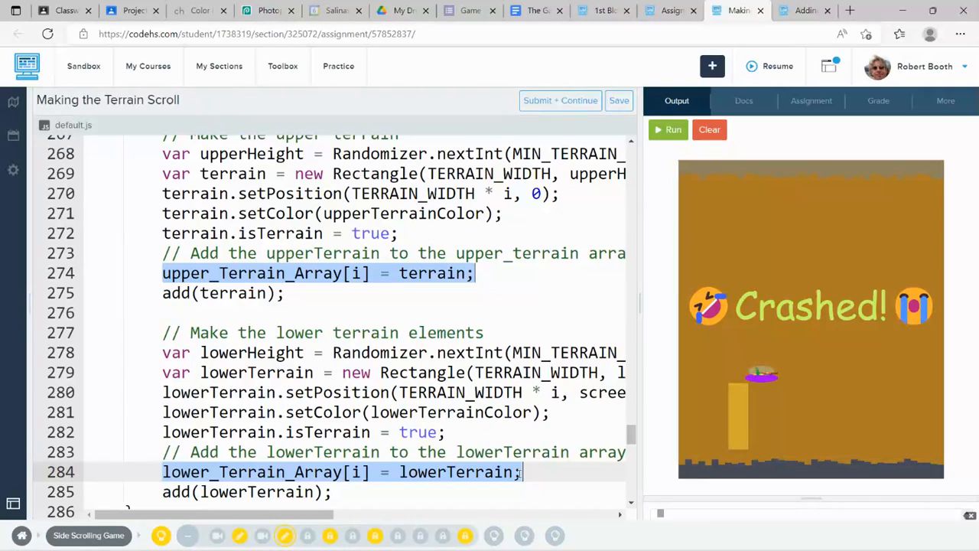
Step: Rerun the game with the terrain arrays, fly until it crashes, then scroll to moveTerrain
click(709, 129)
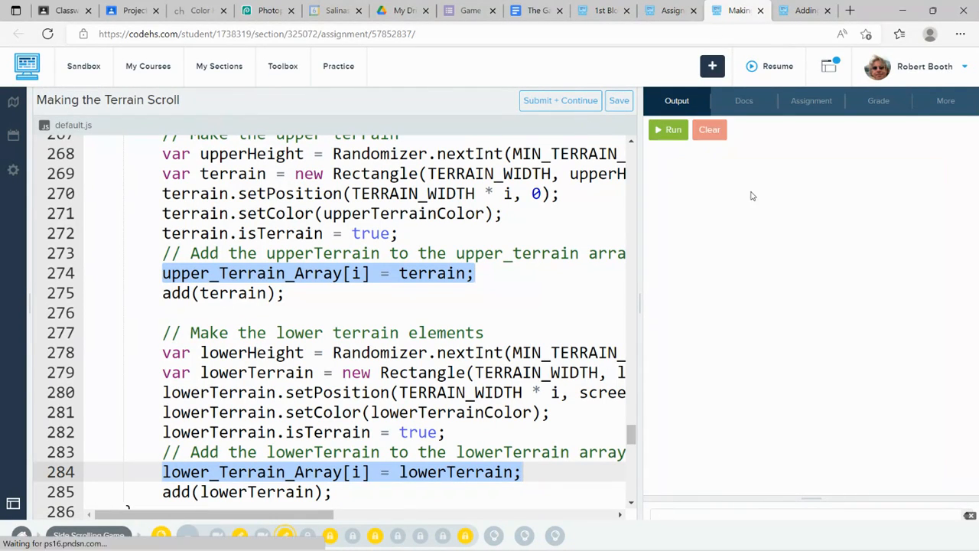
click(667, 129)
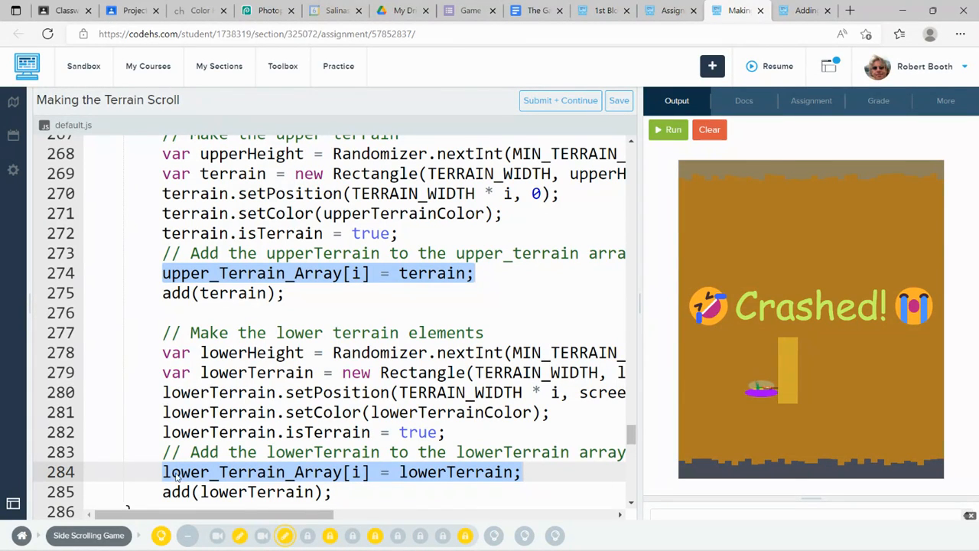
scroll(down, 3)
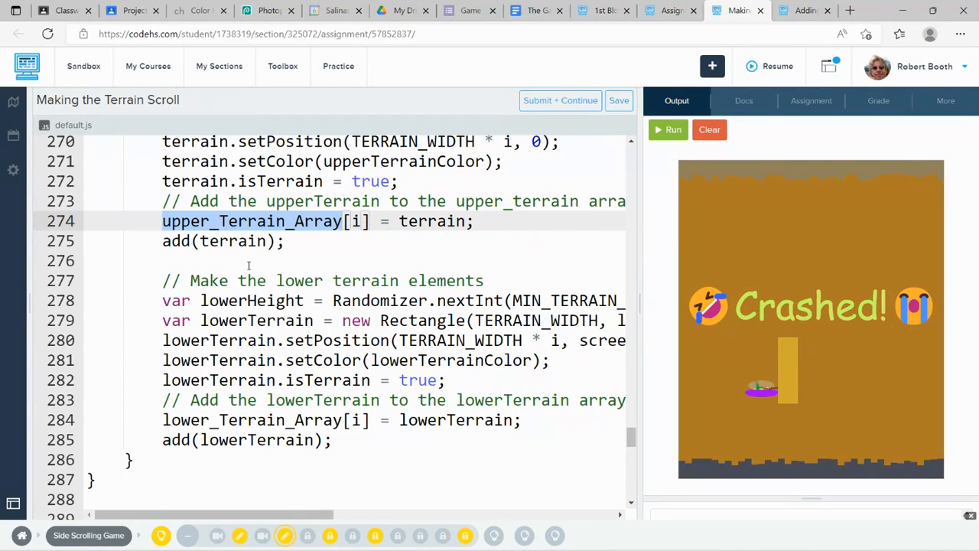
scroll(down, 3)
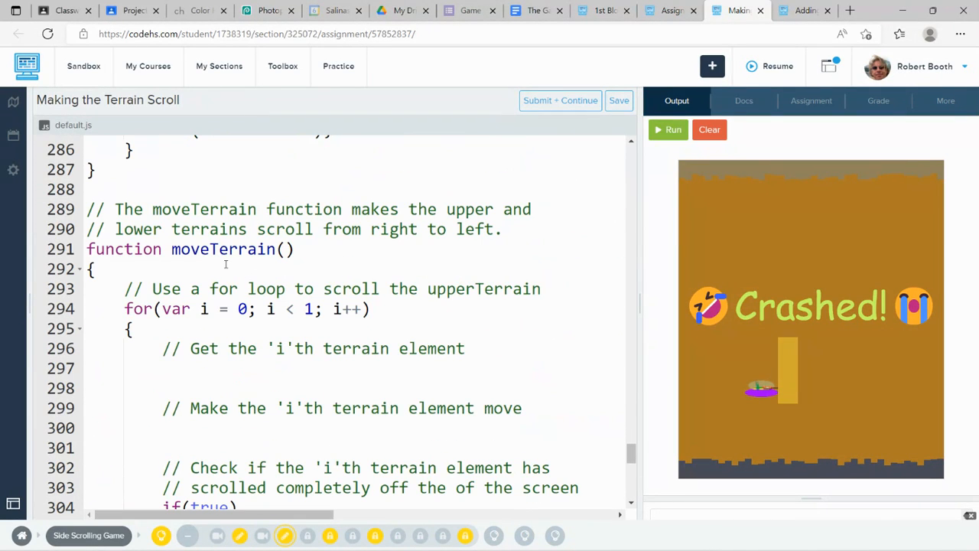
Step: Make moveTerrain's for loop run up to upper_Terrain_Array.length
scroll(down, 3)
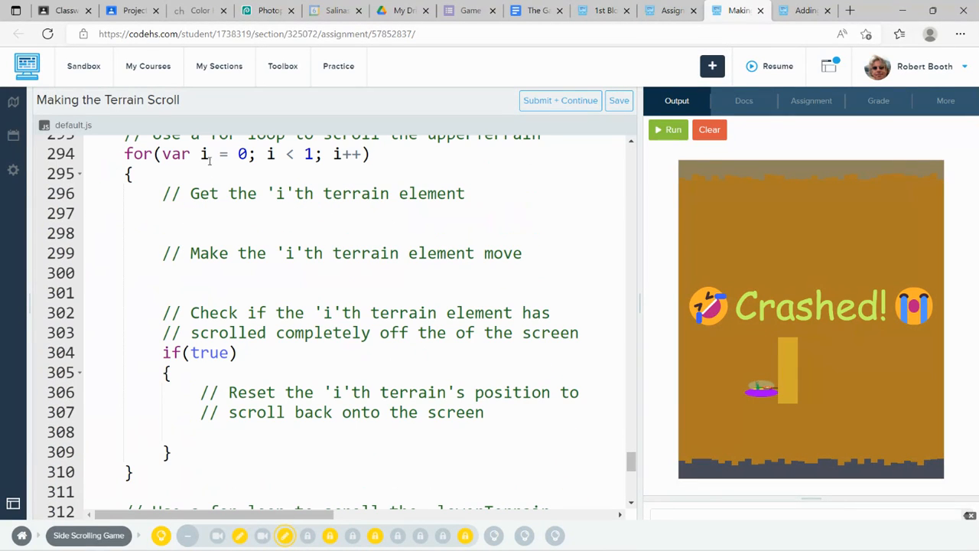
scroll(down, 3)
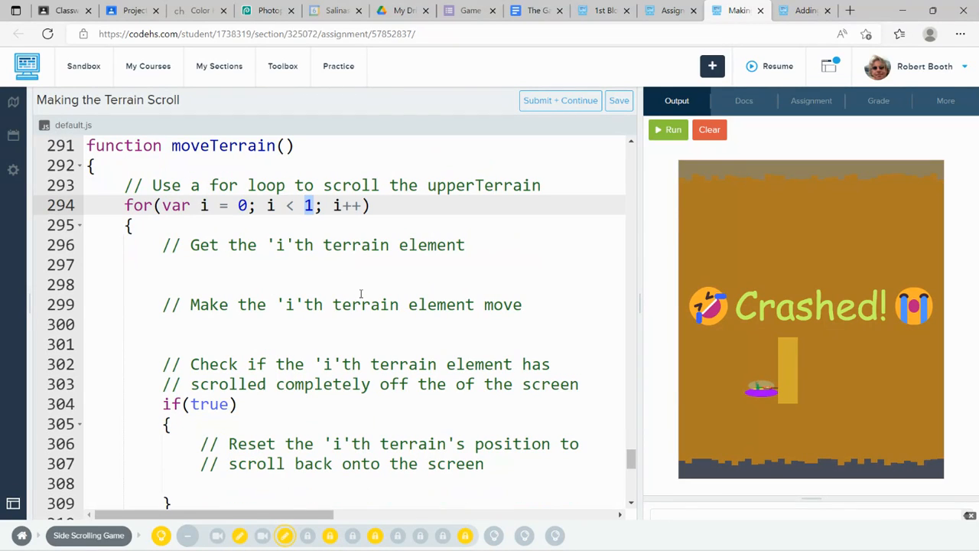
text(upper_Terrain_Array.)
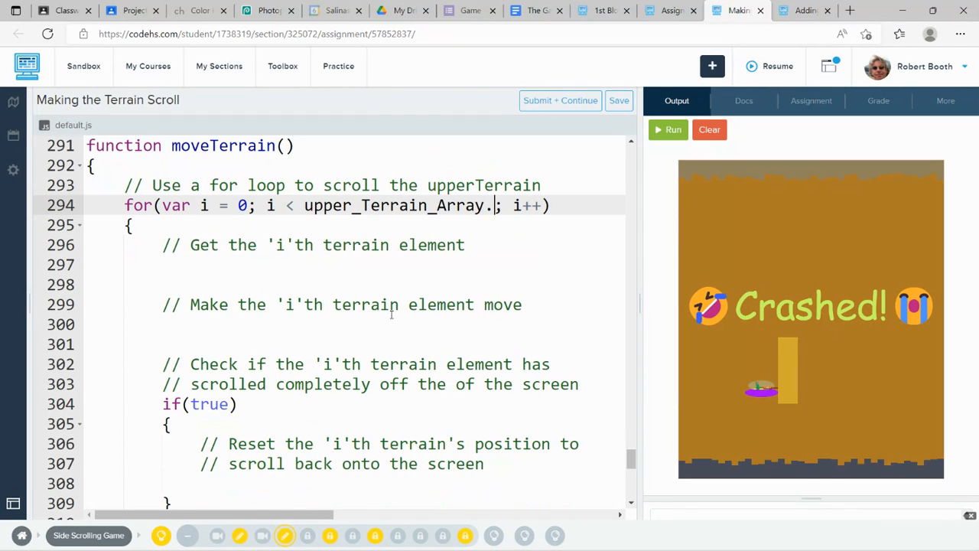
text(leng)
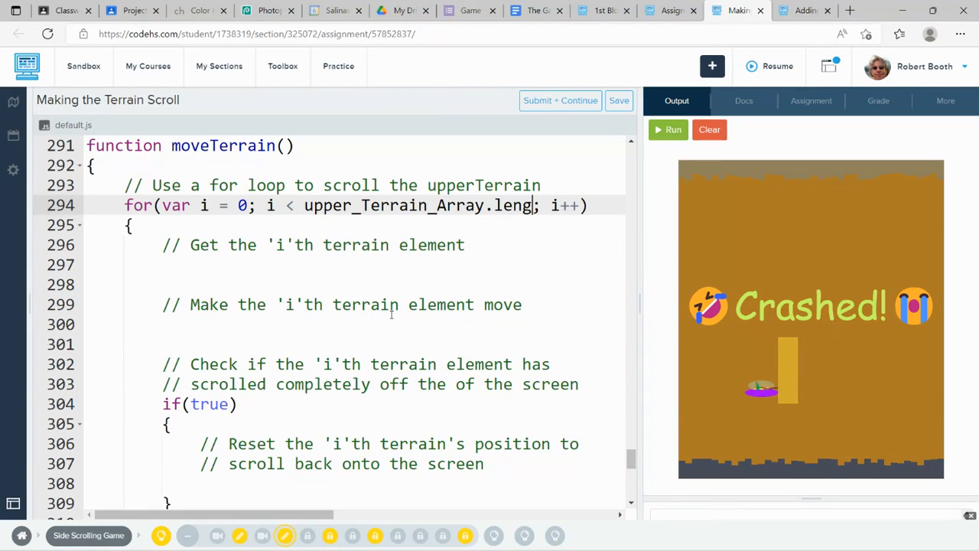
text(th)
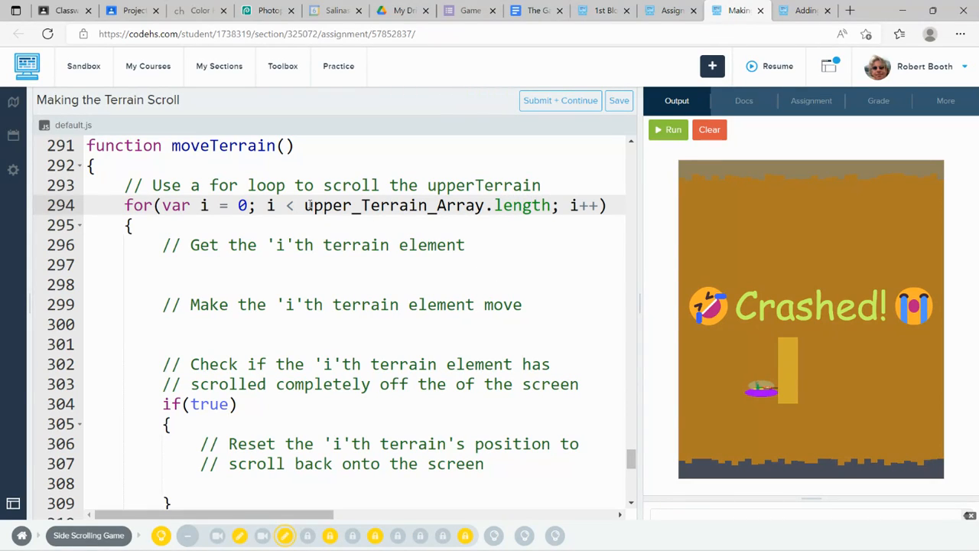
drag(304, 205, 496, 205)
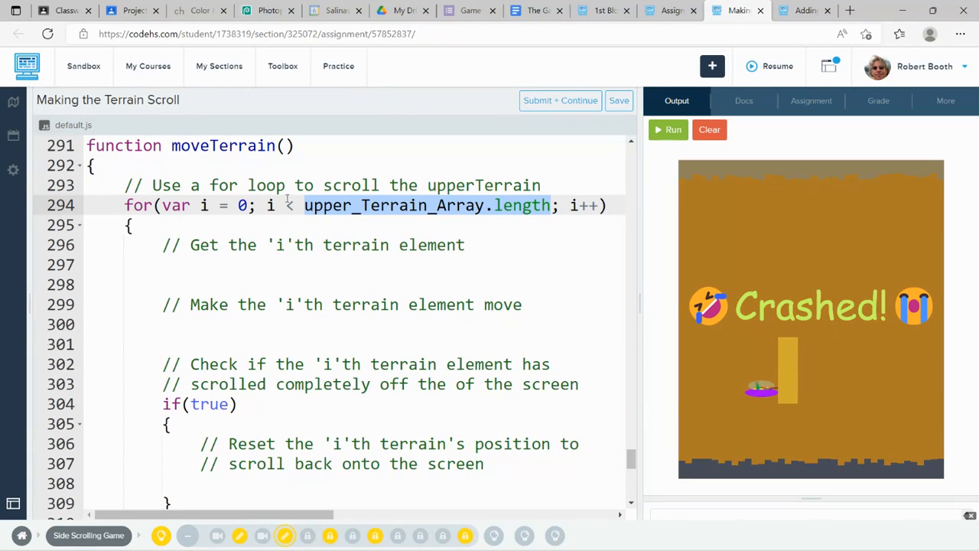
mouse_move(336, 221)
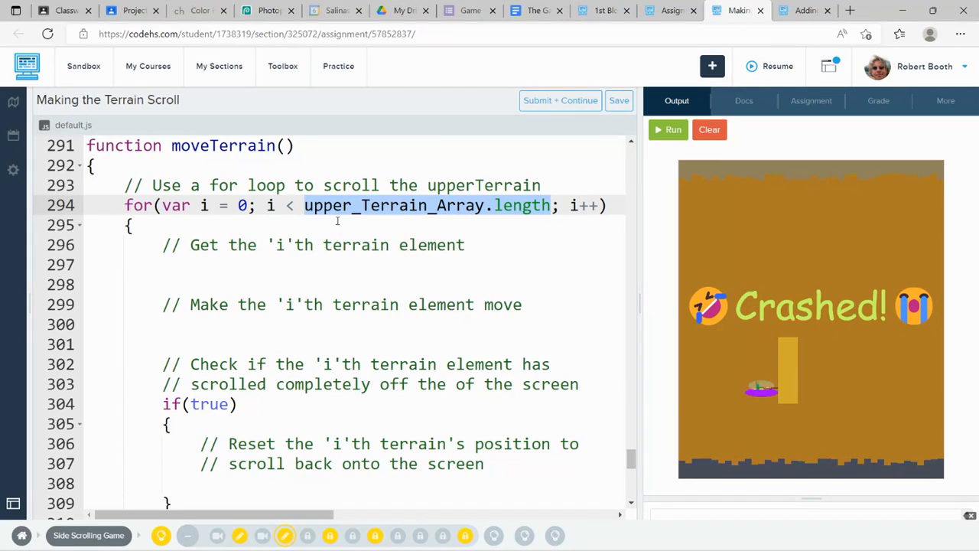
Step: Fetch each element with var obj = upper_Terrain_Array[i]; inside the loop
click(187, 264)
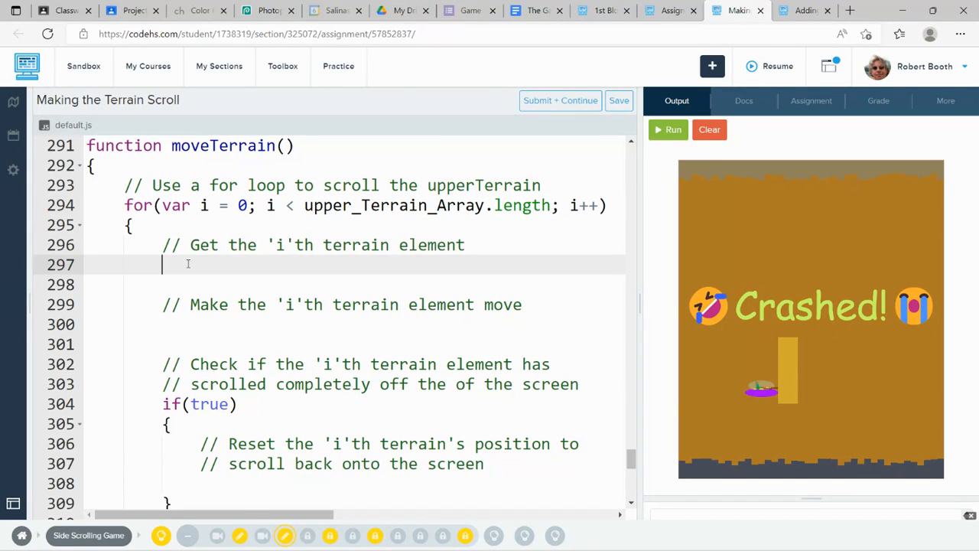
text(v)
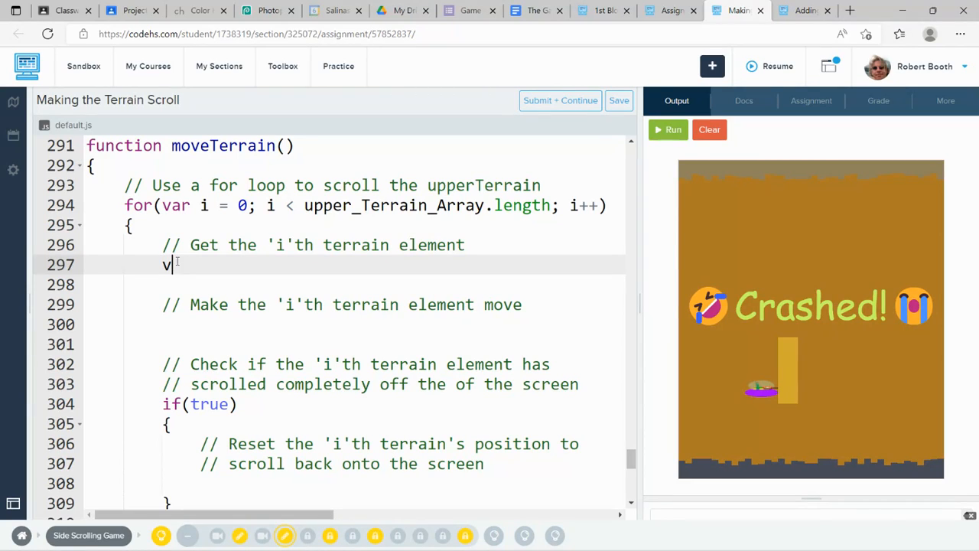
text(ar obj)
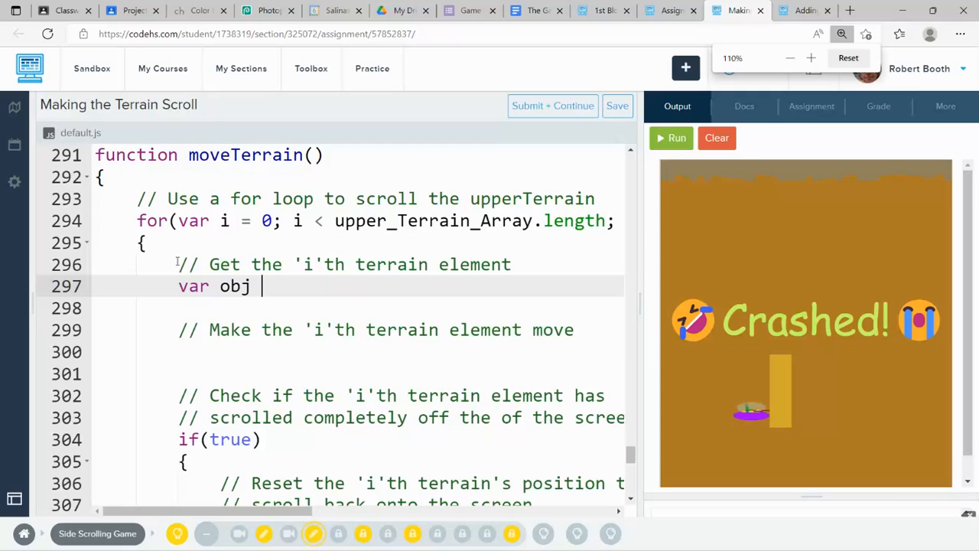
click(676, 138)
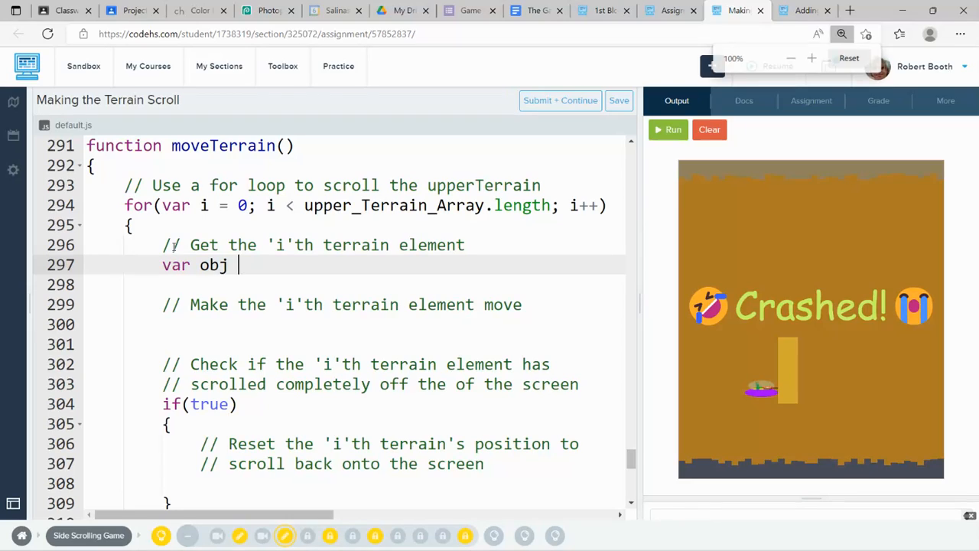
text(= upper_Terrain_Array)
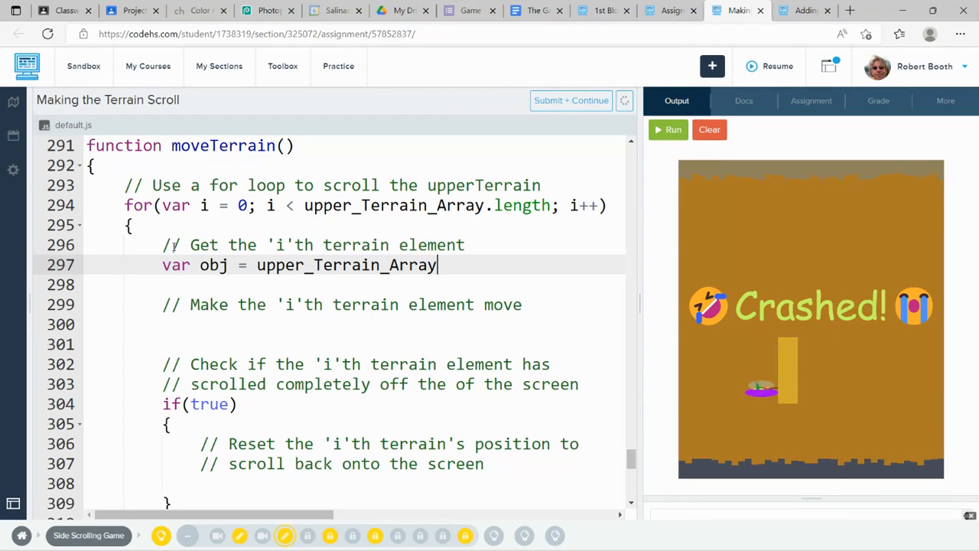
text([])
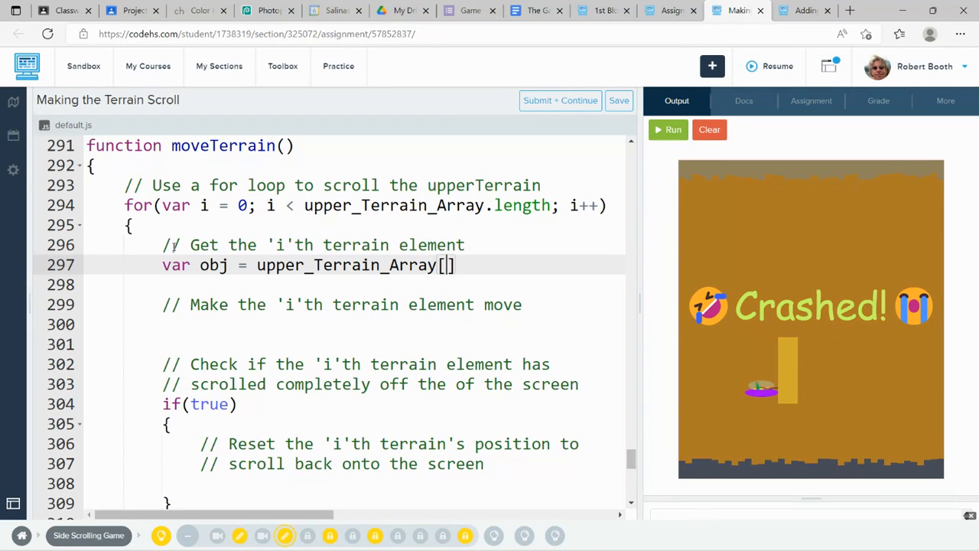
text(i)
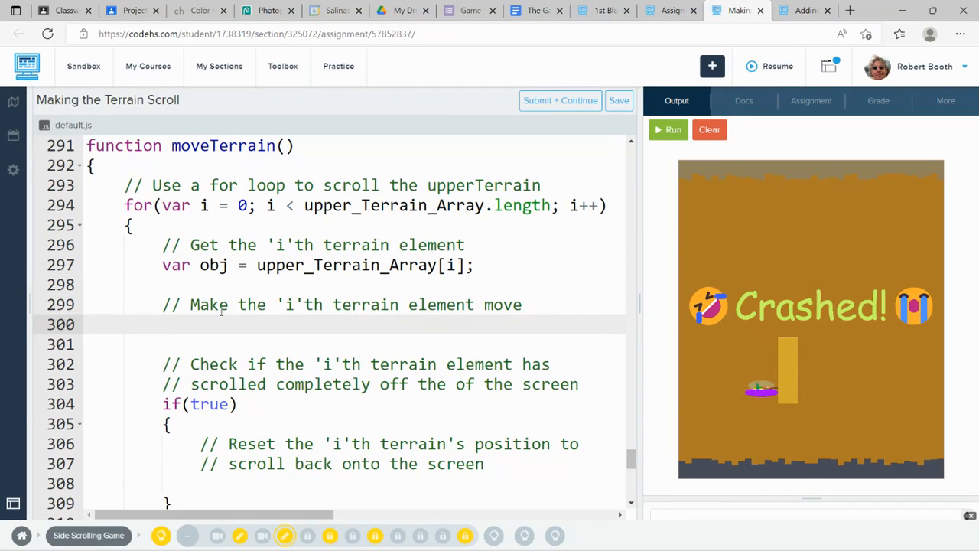
Step: Move each terrain element left with obj.move(-SPEED, 0);
text(ob)
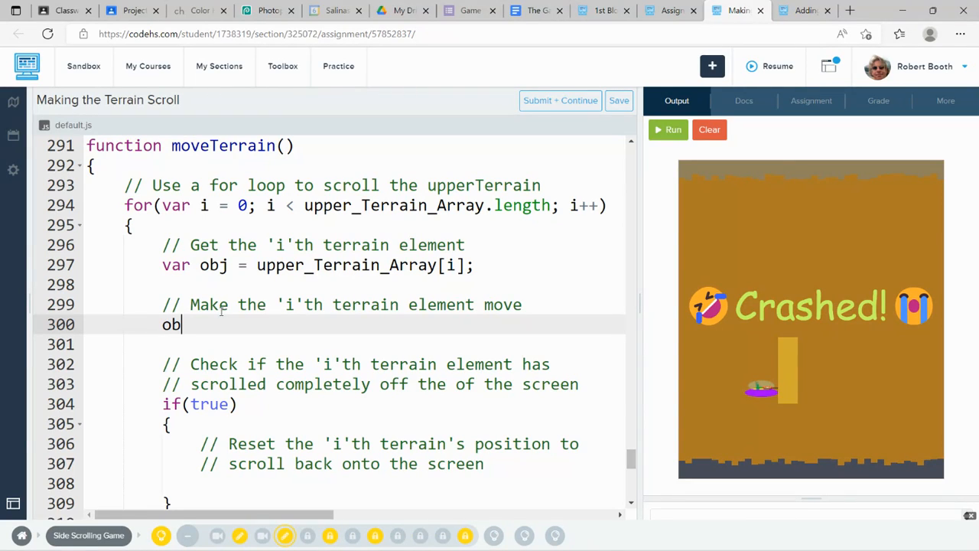
text(.move())
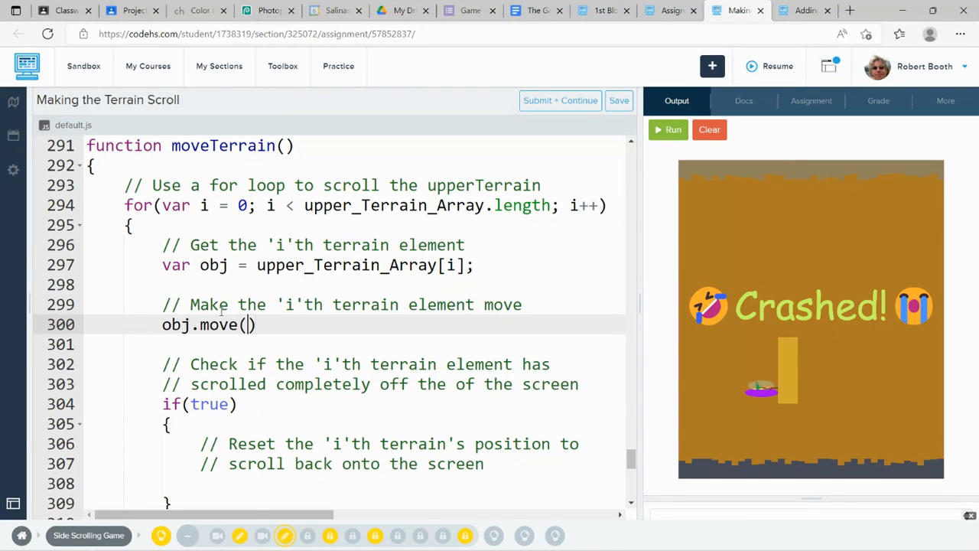
text(-)
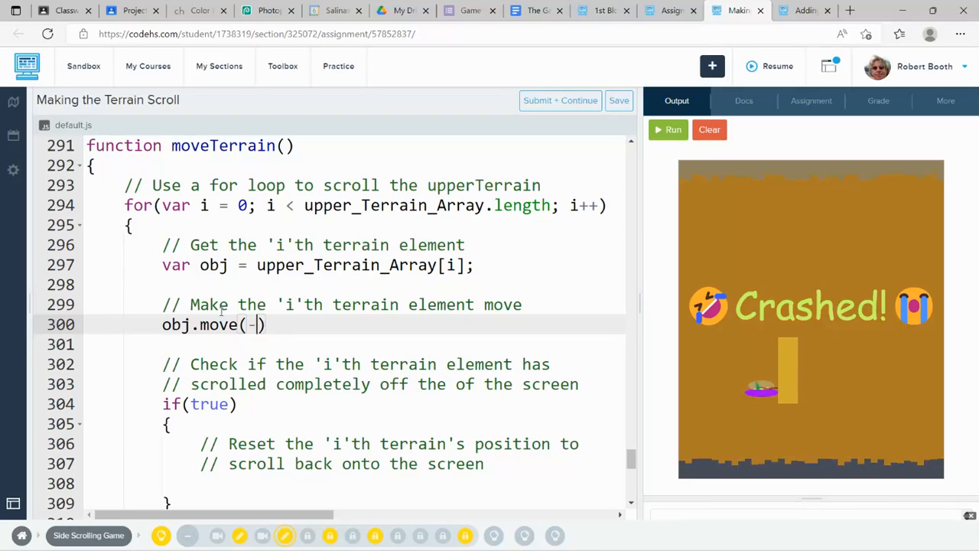
text(SPEED,)
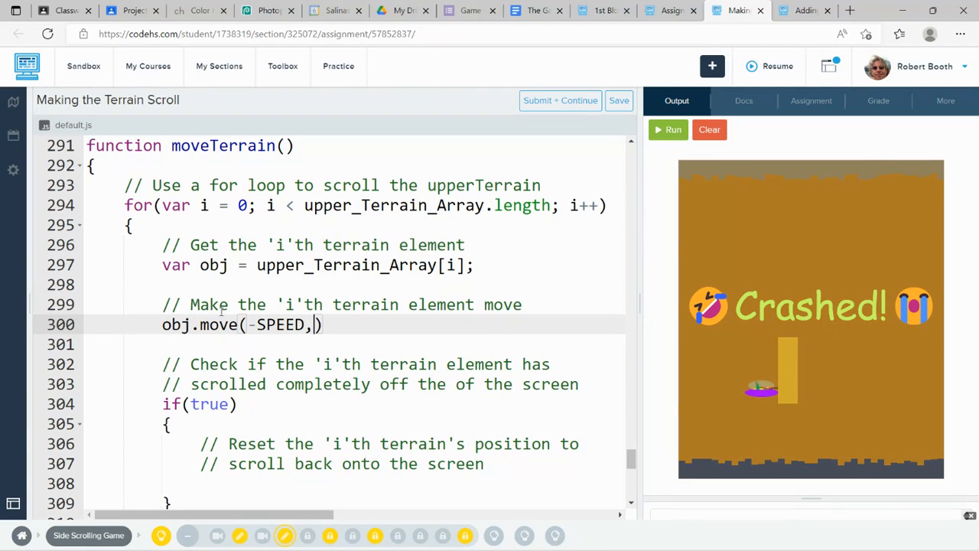
text(0);)
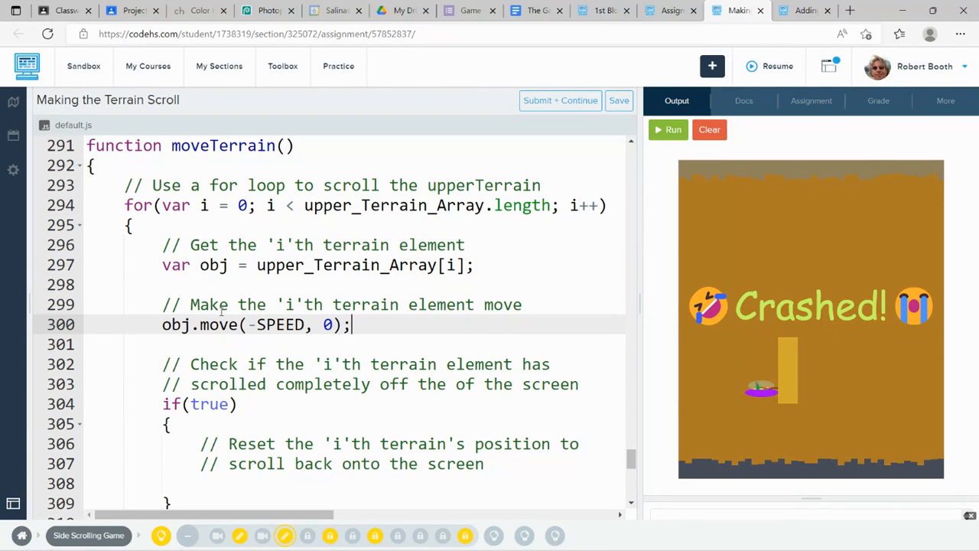
Step: Test-run the game with the move code, stop it, and select moveTerrain to locate the game loop
click(709, 128)
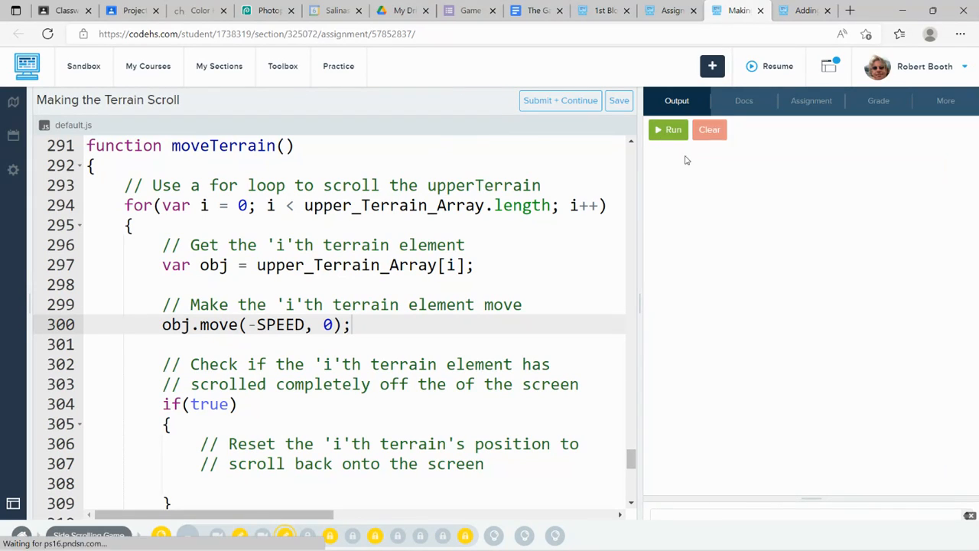
click(667, 129)
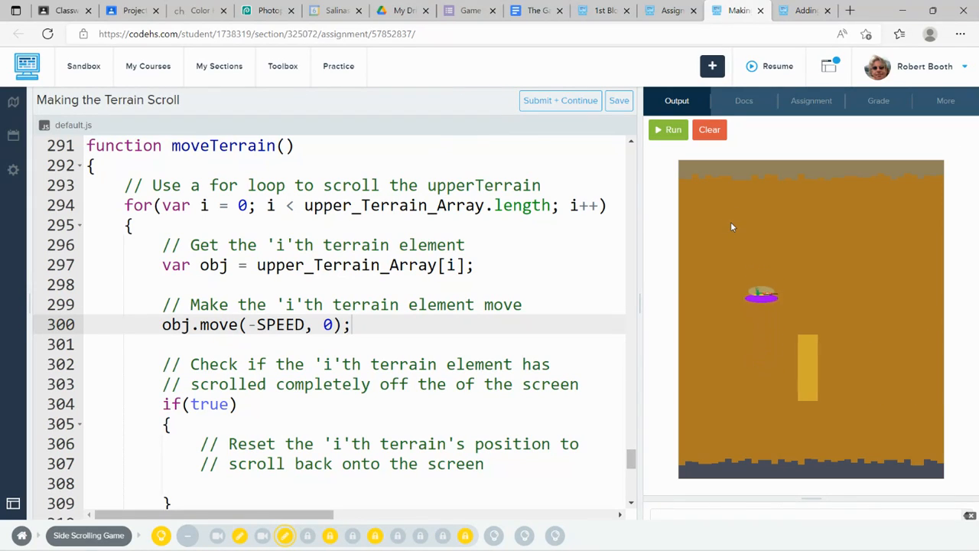
click(710, 129)
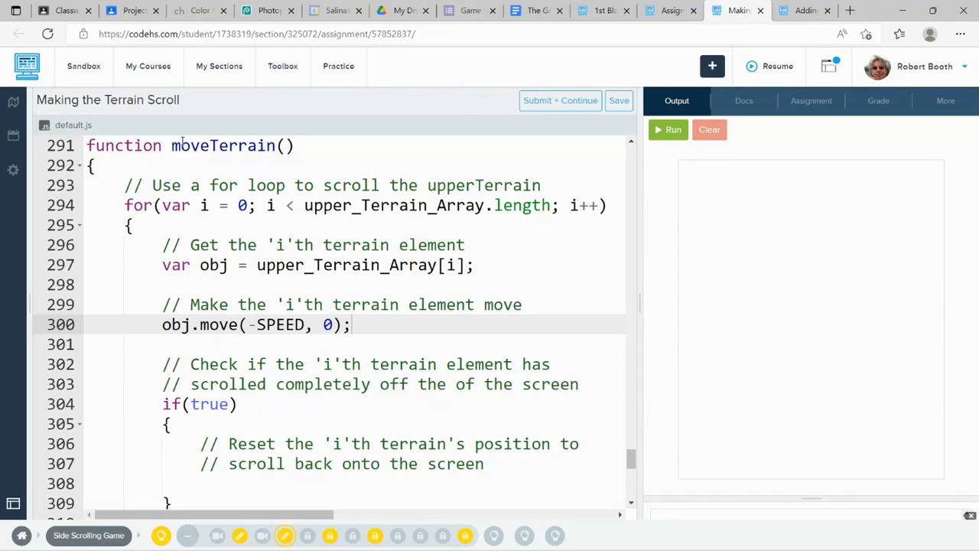
double_click(222, 145)
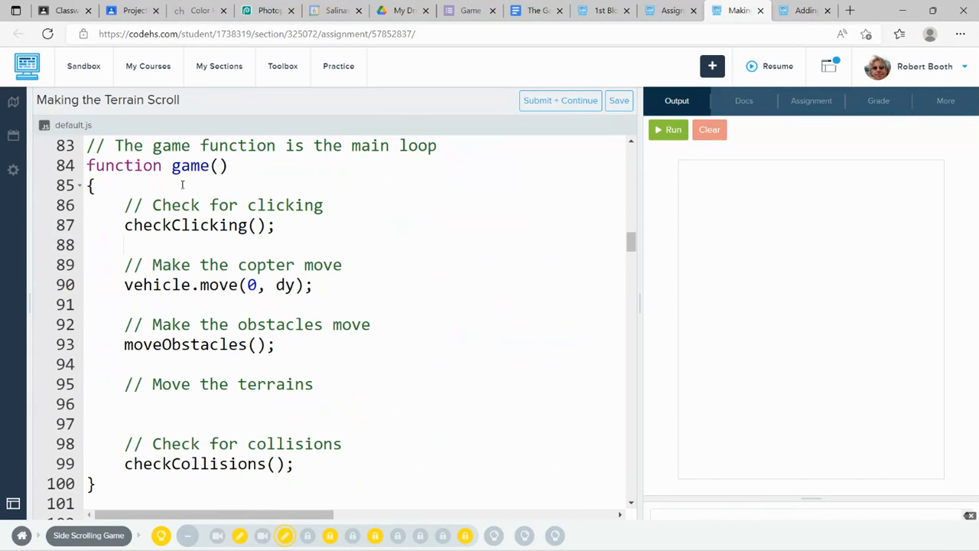
Step: Call moveTerrain(); under the Move the terrains comment and run the game to test scrolling
click(312, 404)
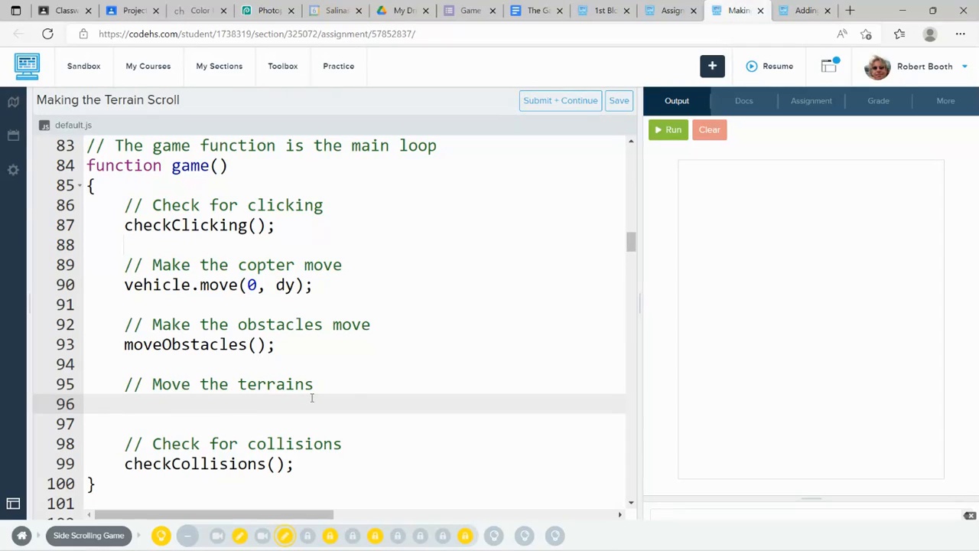
text(moveTerrain())
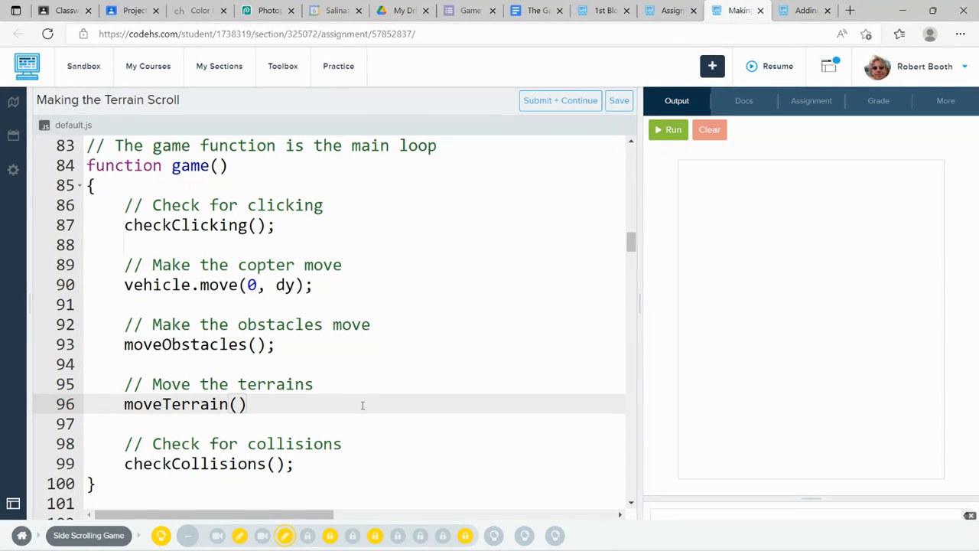
text(;)
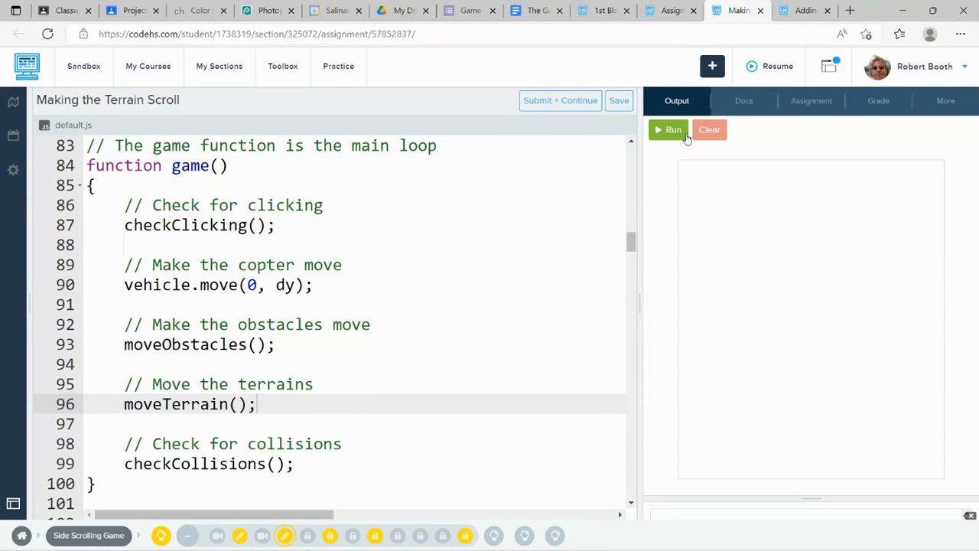
click(667, 128)
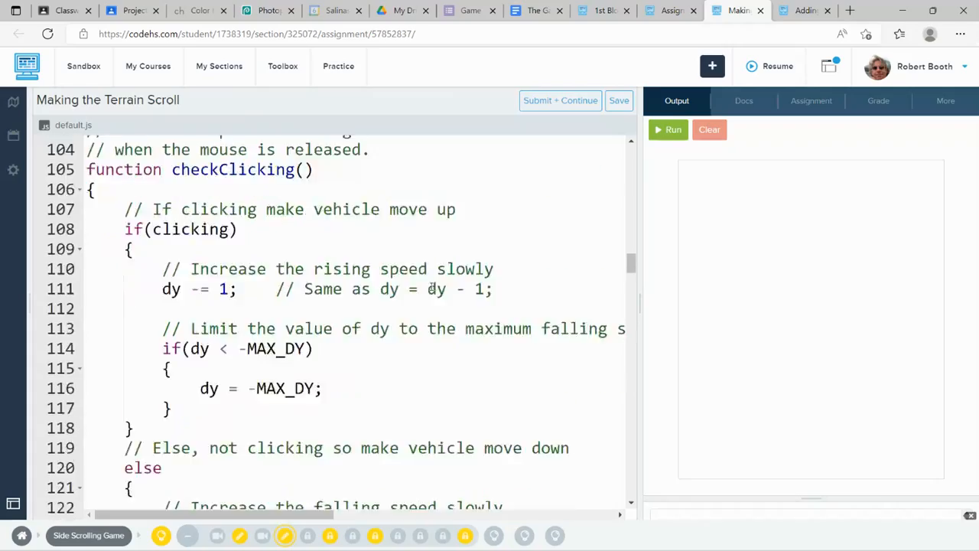
scroll(down, 3)
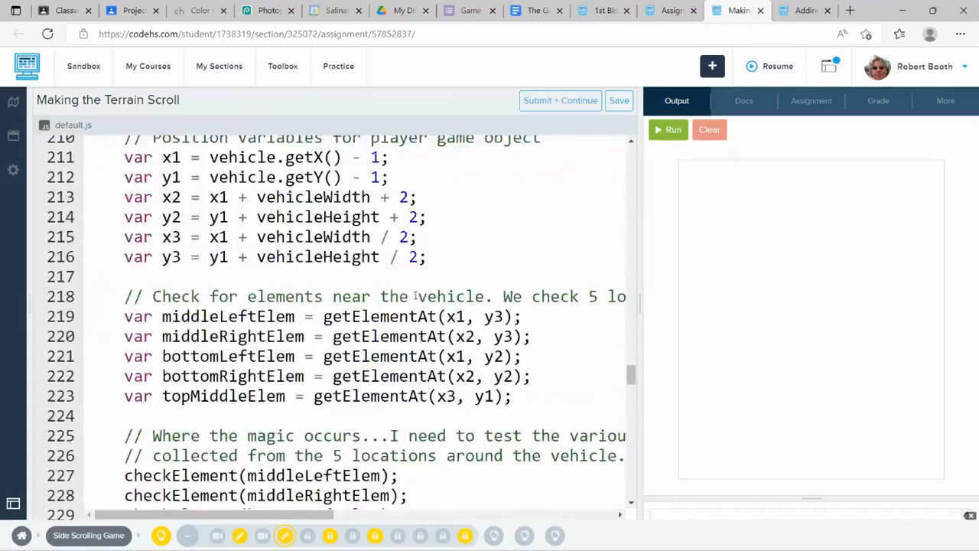
scroll(down, 3)
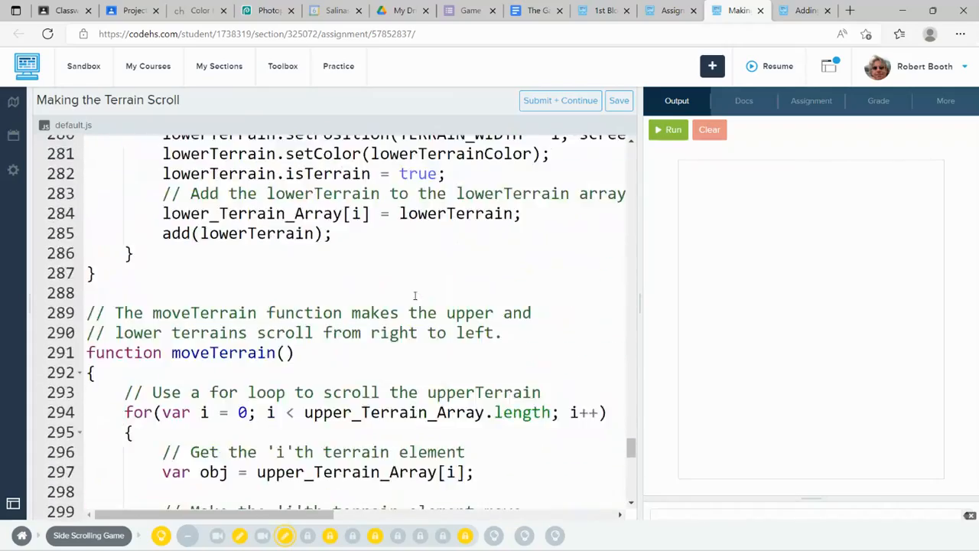
scroll(down, 3)
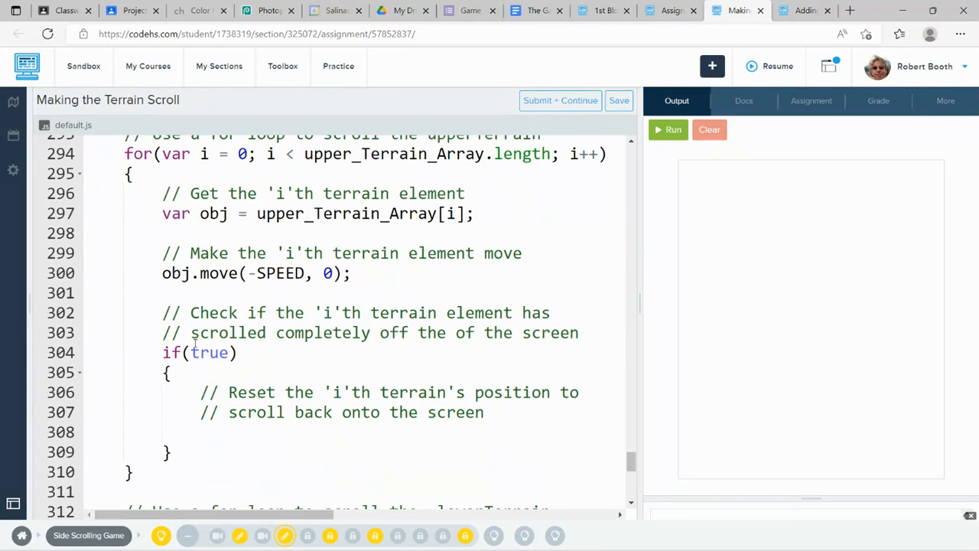
Step: Write the off-screen check as obj.getX() < -TERRAIN_WIDTH in the upper loop's if condition
click(209, 352)
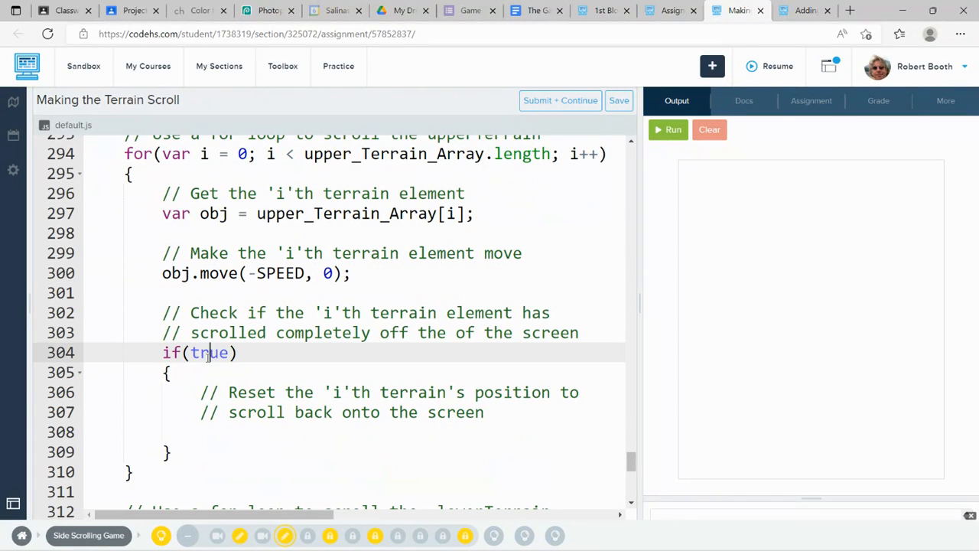
text(obj)
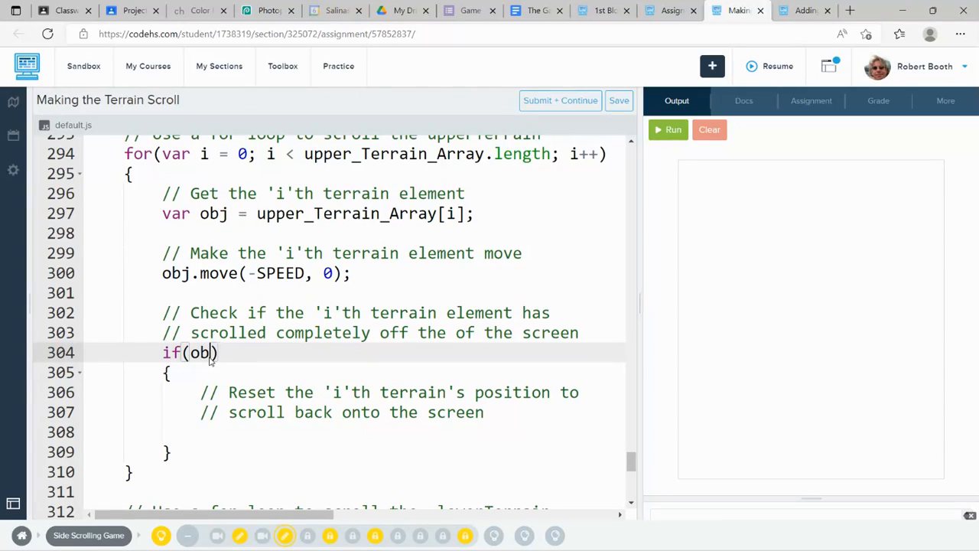
text(.getX())
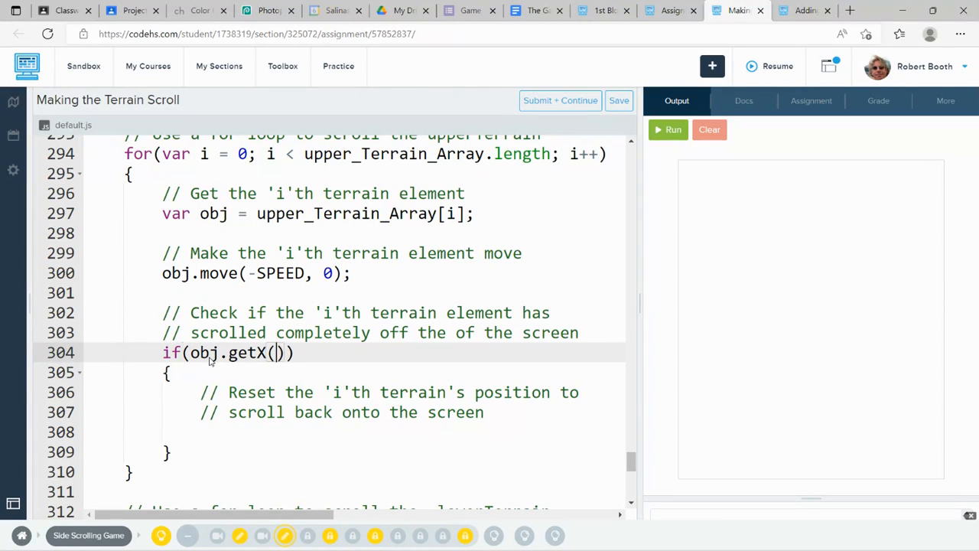
text(-)
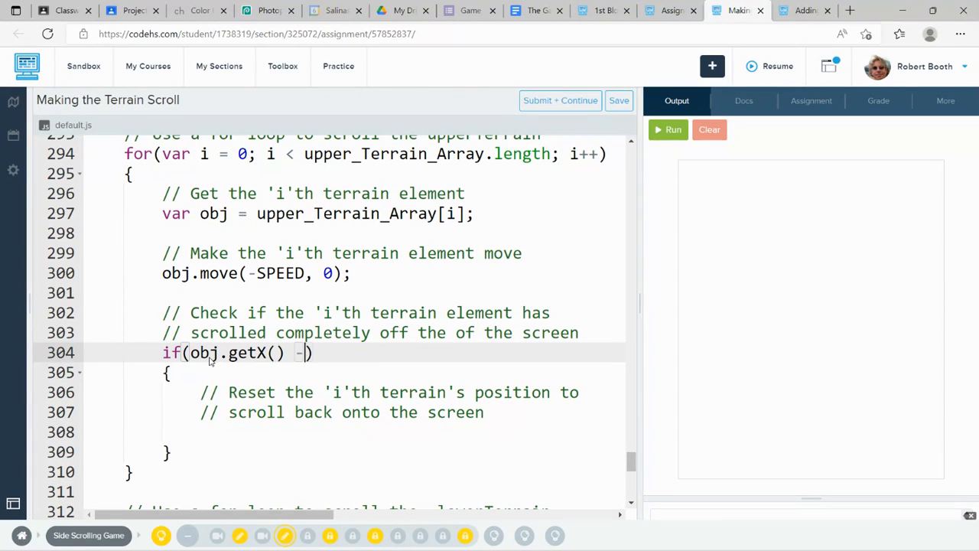
text(>)
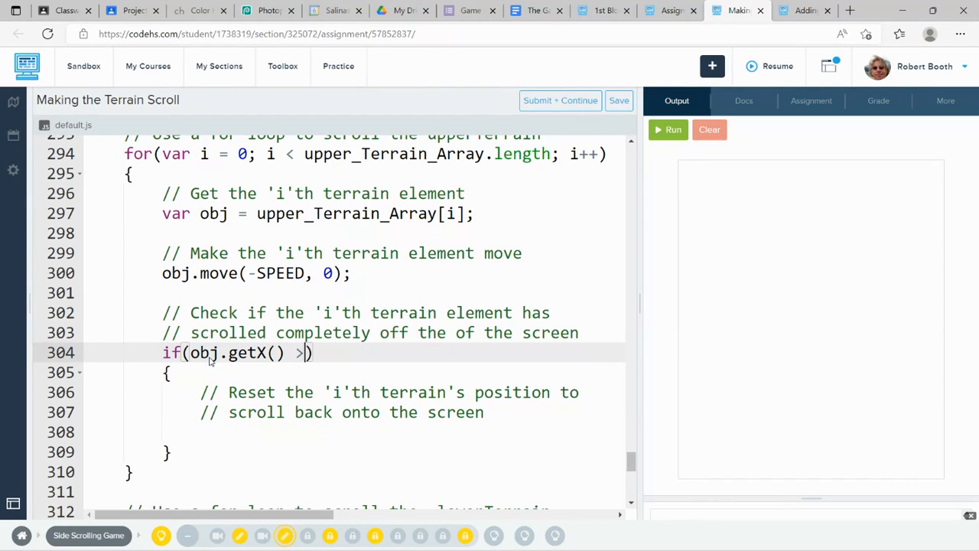
text(<)
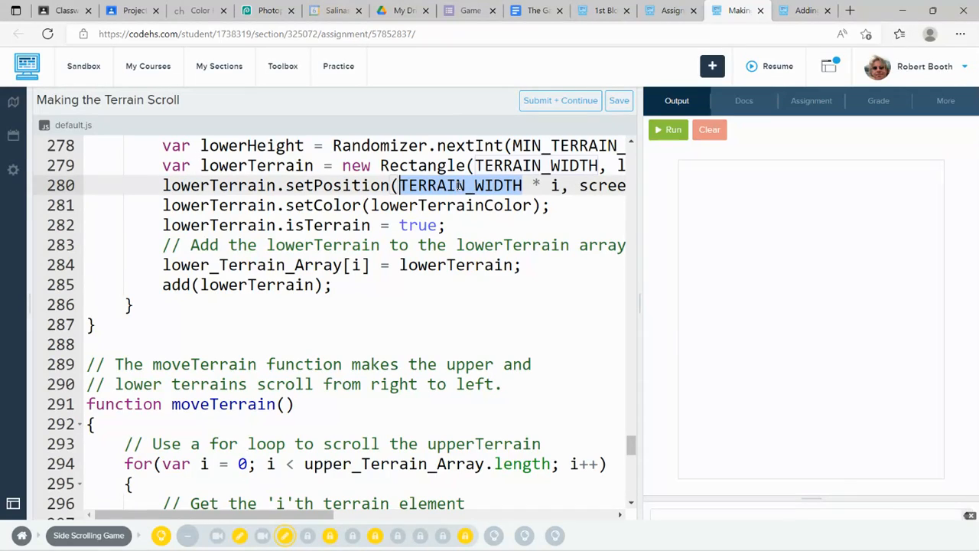
scroll(down, 3)
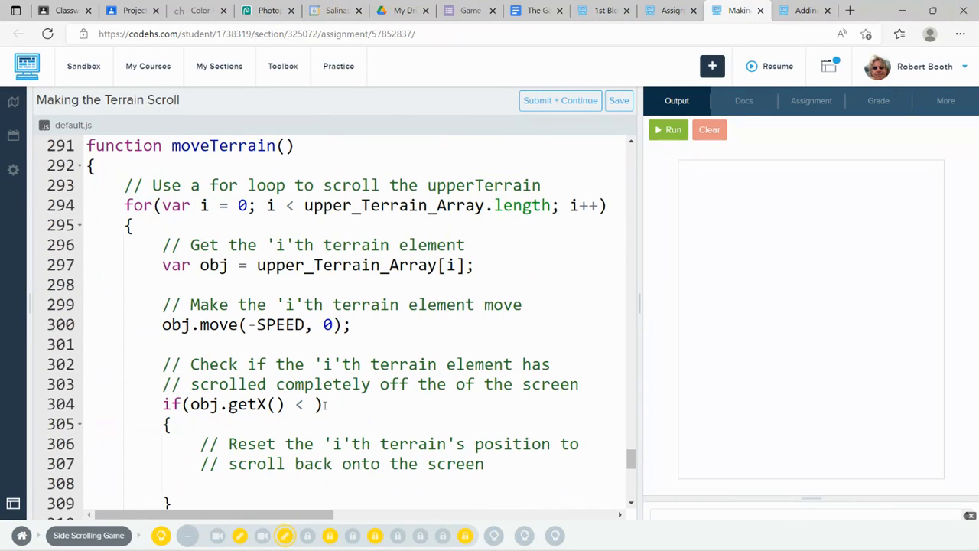
click(315, 404)
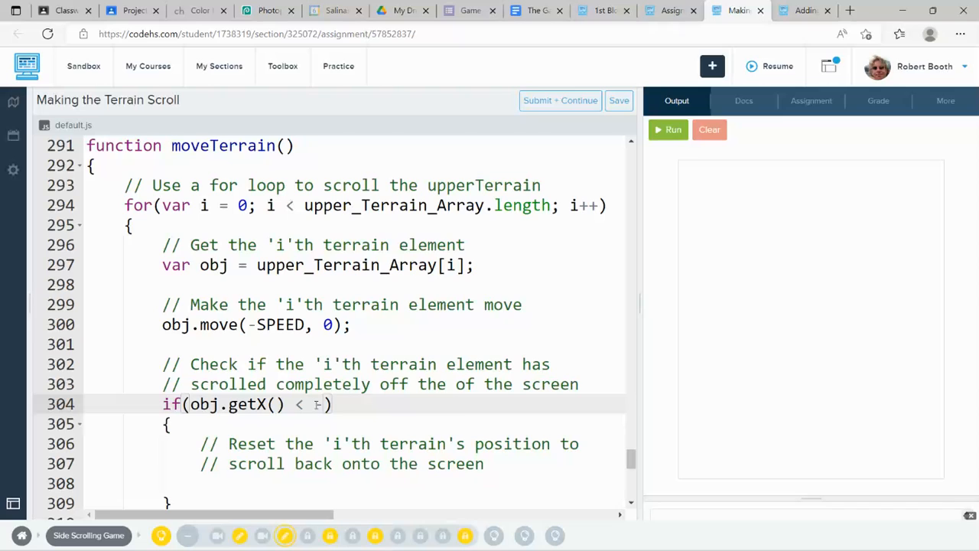
text(TERRAIN_WIDTH)
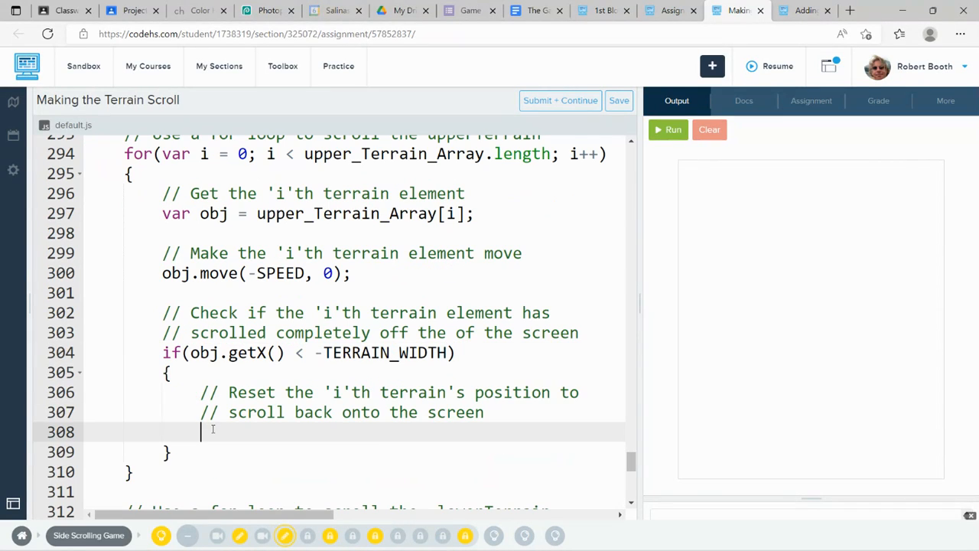
Step: Inside the if, add obj.setPosition(screenWidth, 0); and run the game to test the upper terrain
text(obj.set)
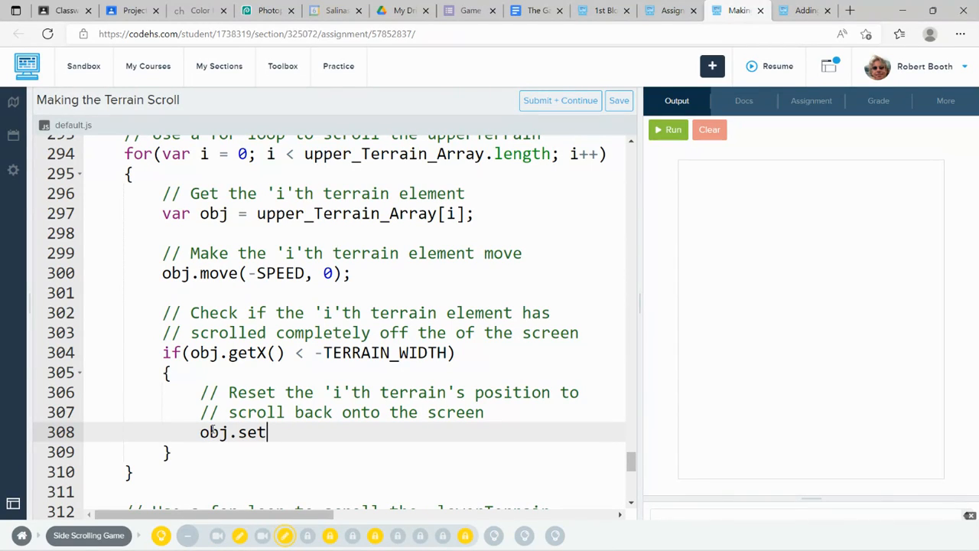
text(Position())
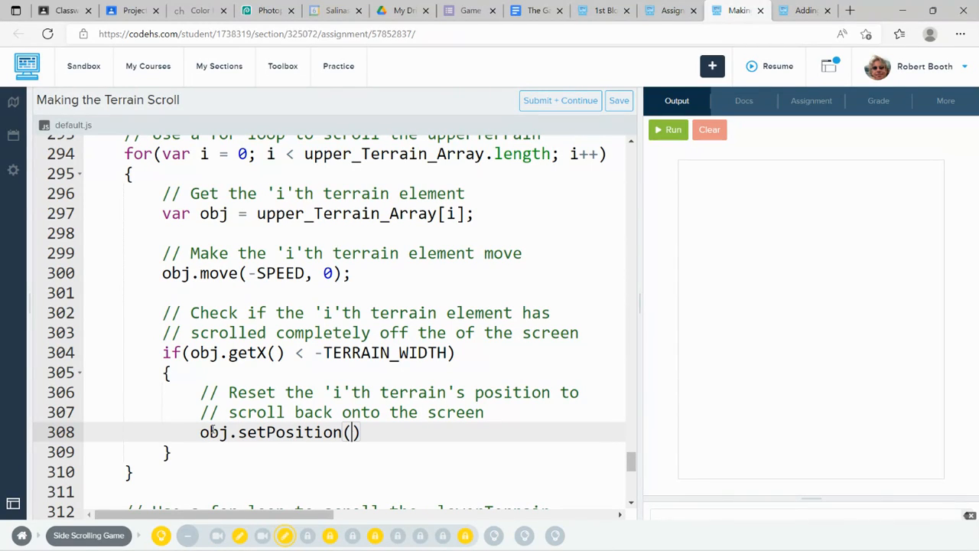
text(scr)
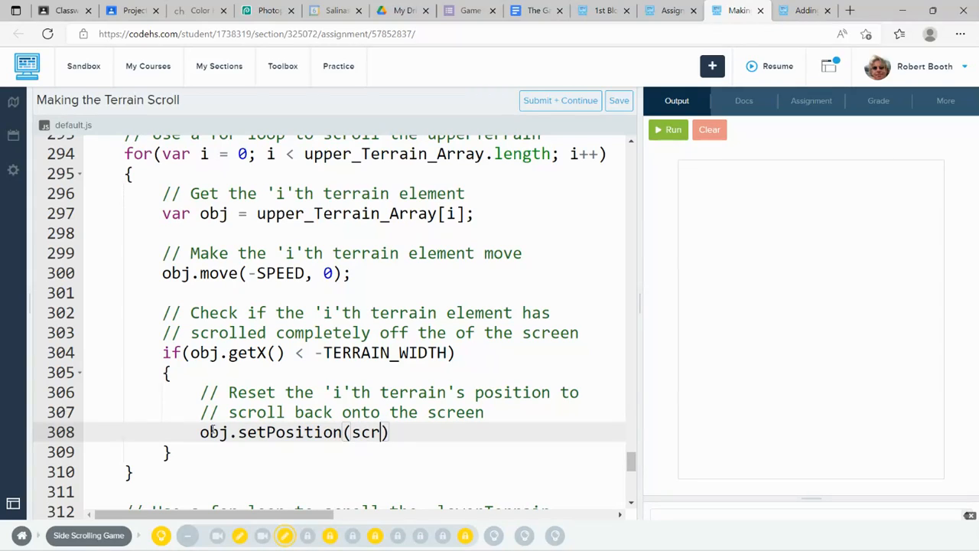
text(ee)
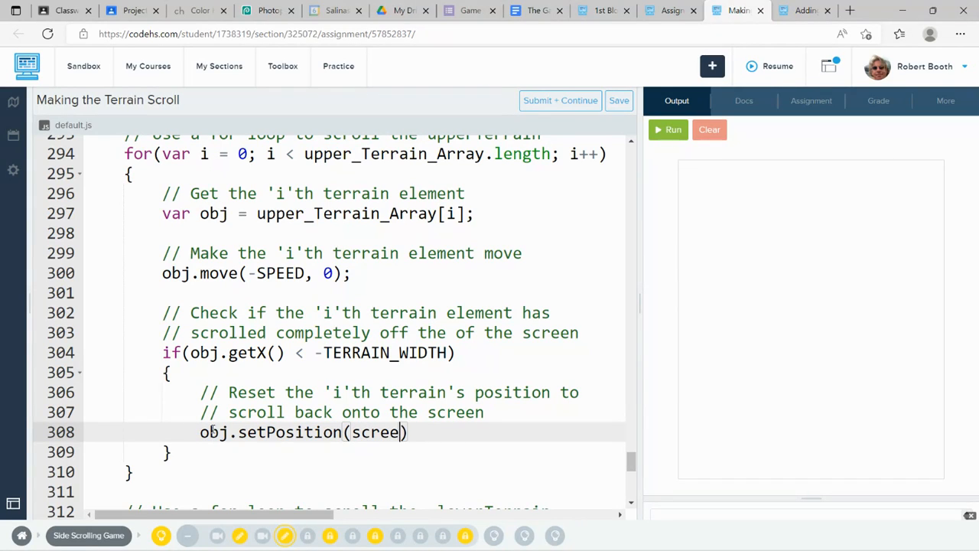
text(Width)
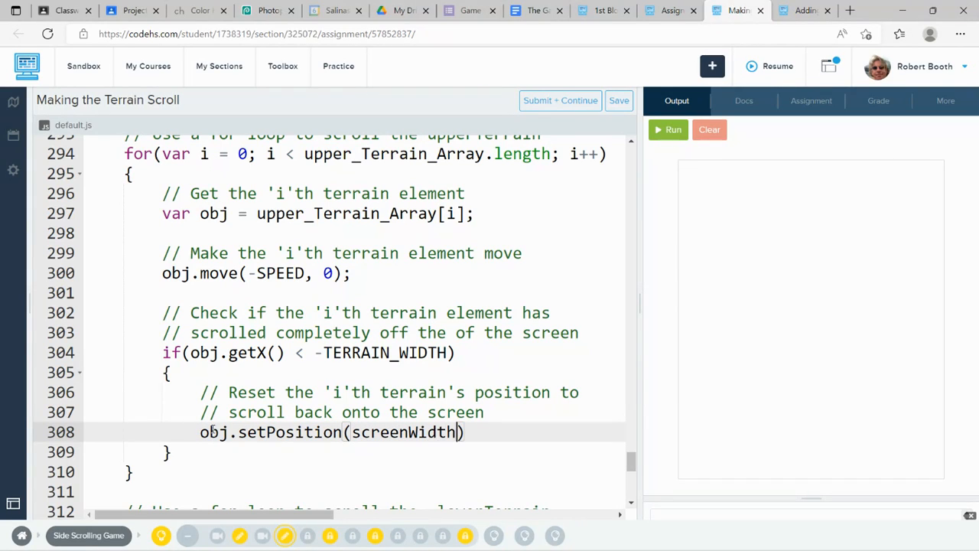
text(, 0)
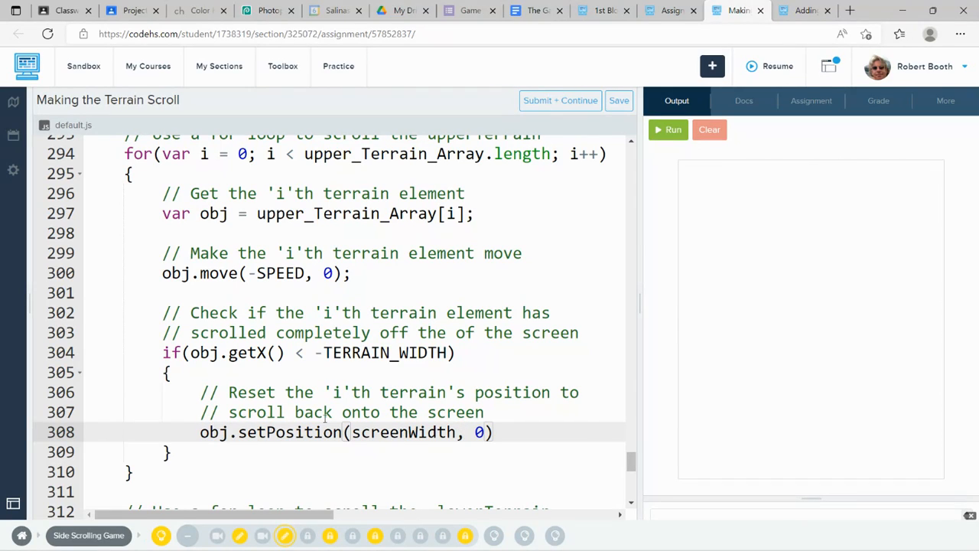
text(;)
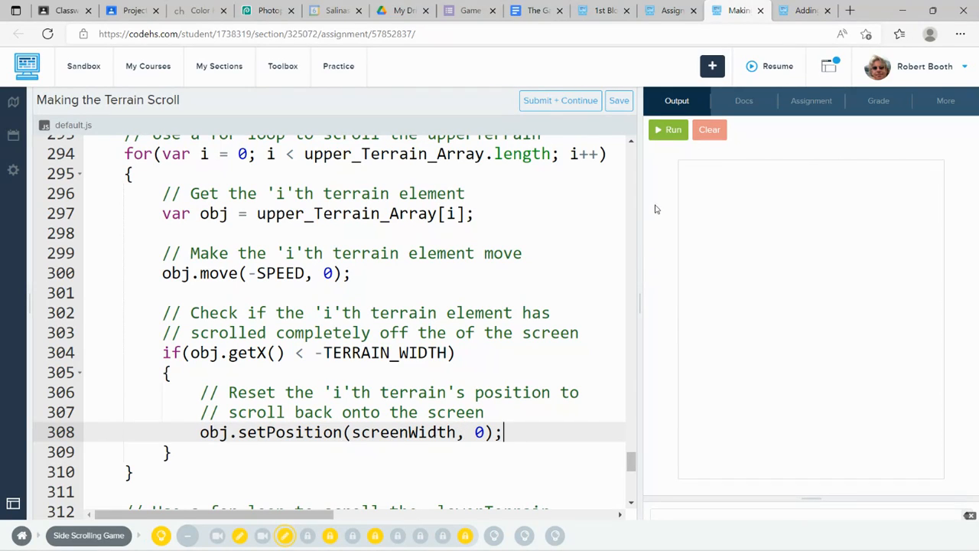
click(667, 128)
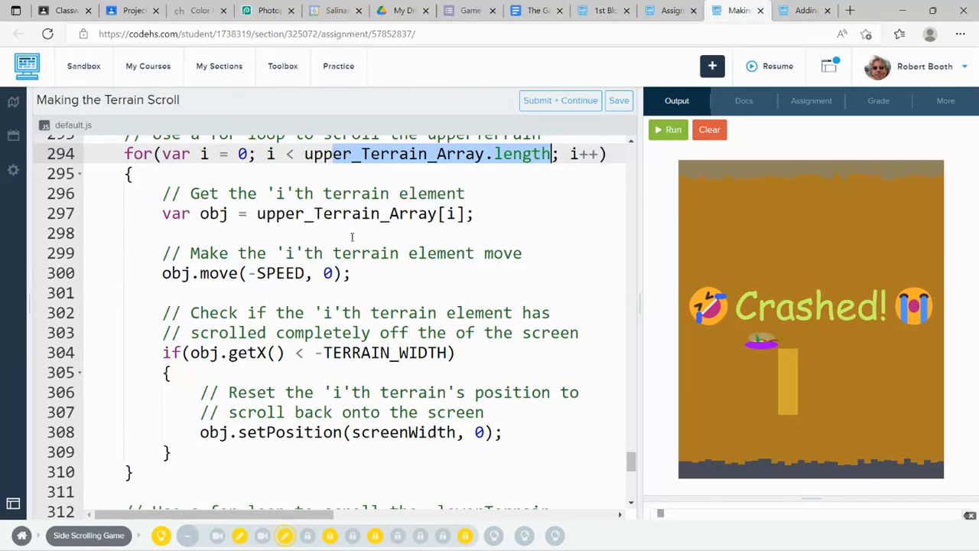
Step: Loop over lower_Terrain_Array.length and fetch each element as var obj2 = lower_Terrain_Array[i];
scroll(down, 3)
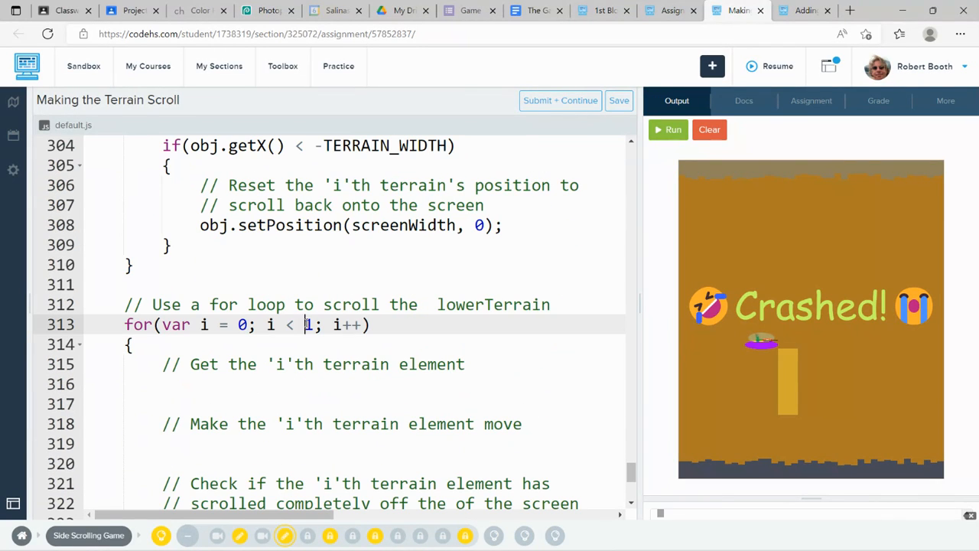
text(lower_Terrain_Array.length)
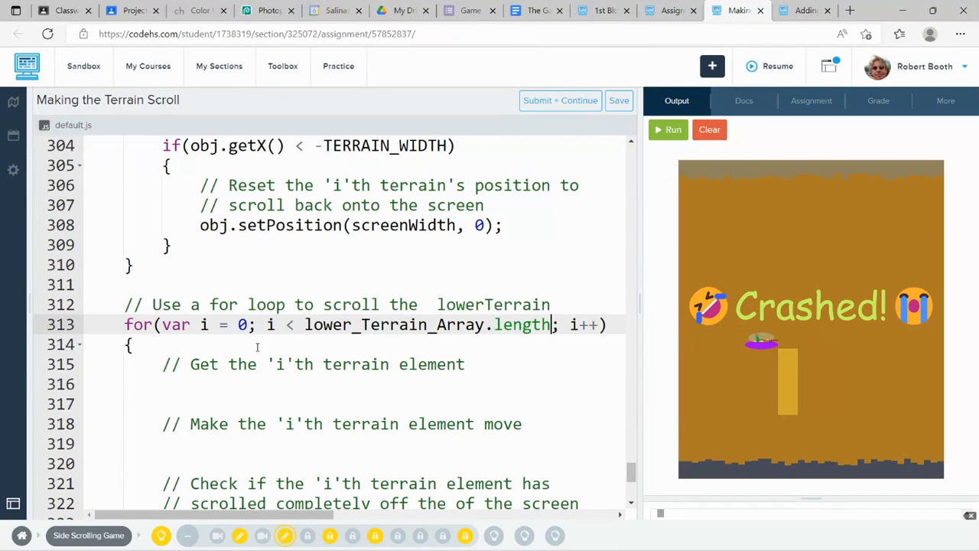
double_click(364, 324)
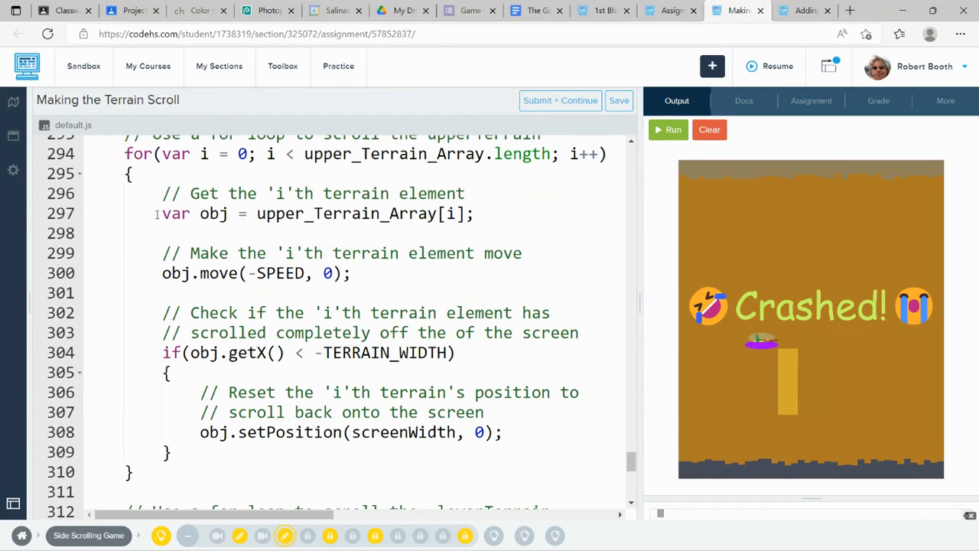
click(162, 215)
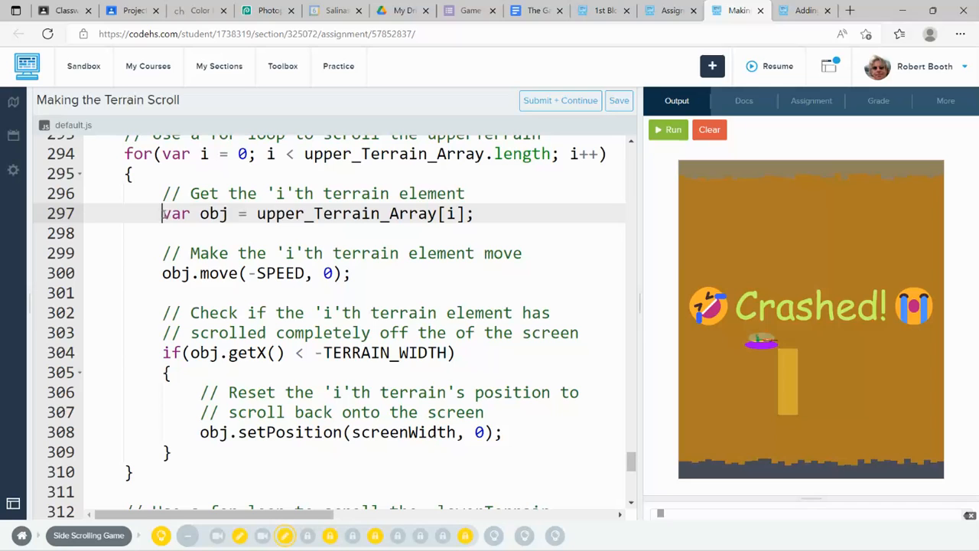
triple_click(319, 214)
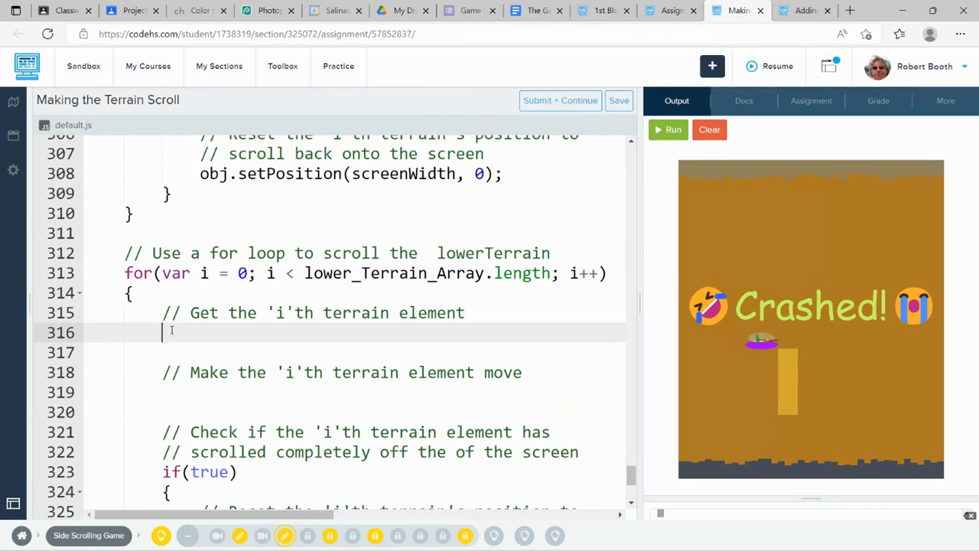
text(var obj = upper_Terrain_Array[i];)
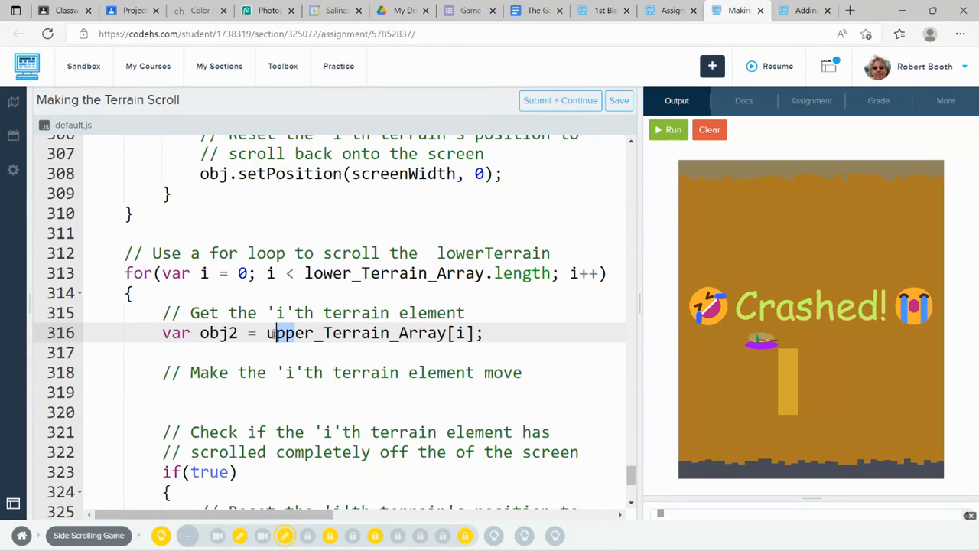
text(lower)
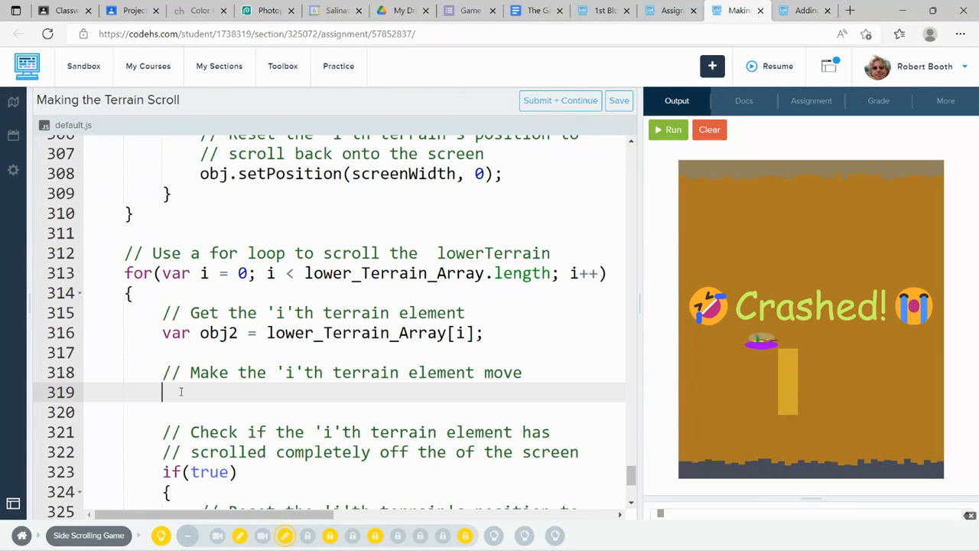
Step: Move obj2 left by SPEED and check obj2.getX() < -TERRAIN_WIDTH for the lower reset
text(obj2.move(-SPEED, 0);)
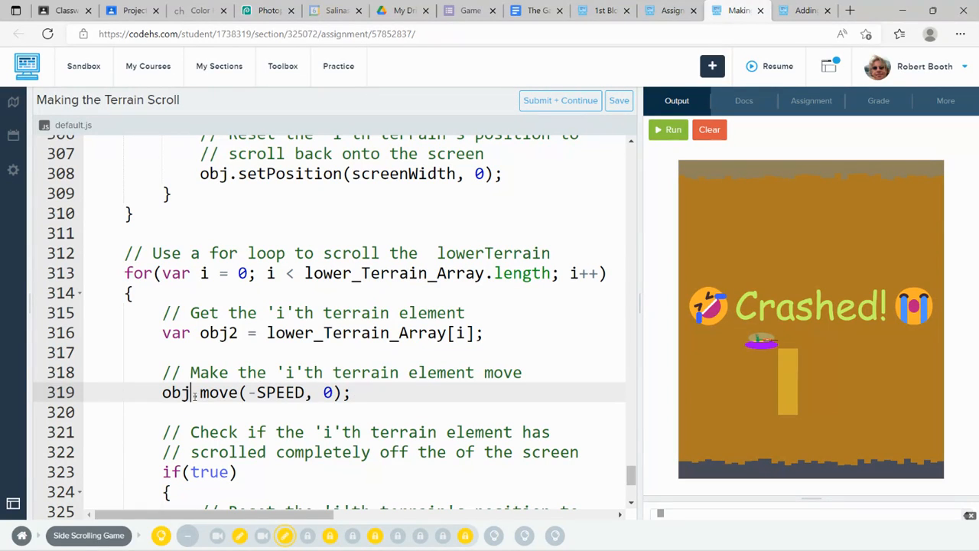
text(2)
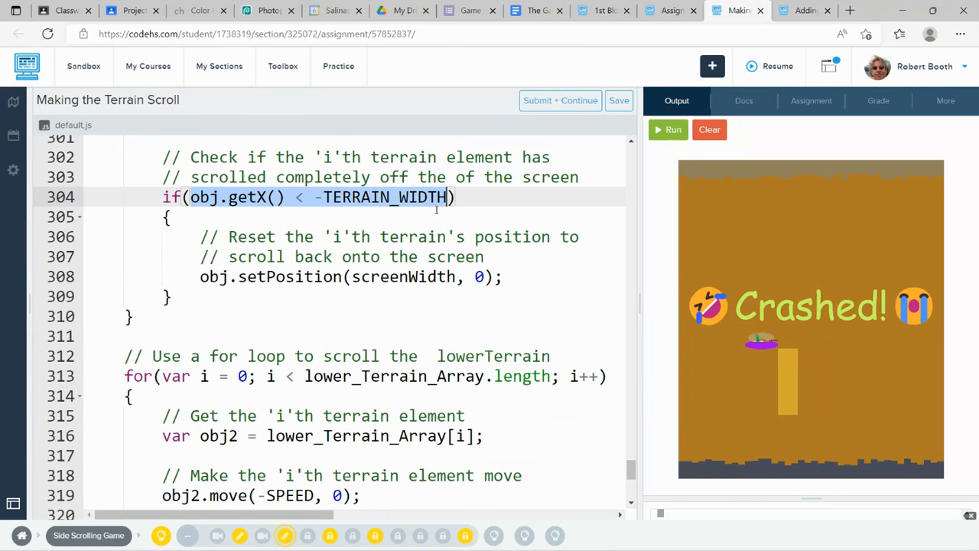
text(true))
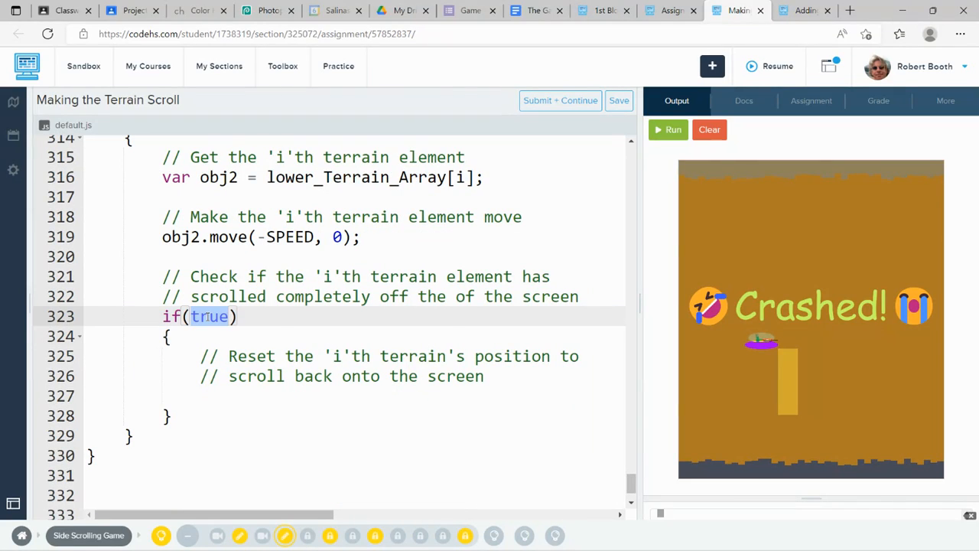
text(obj2.getX() < -TERRAIN_WIDTH))
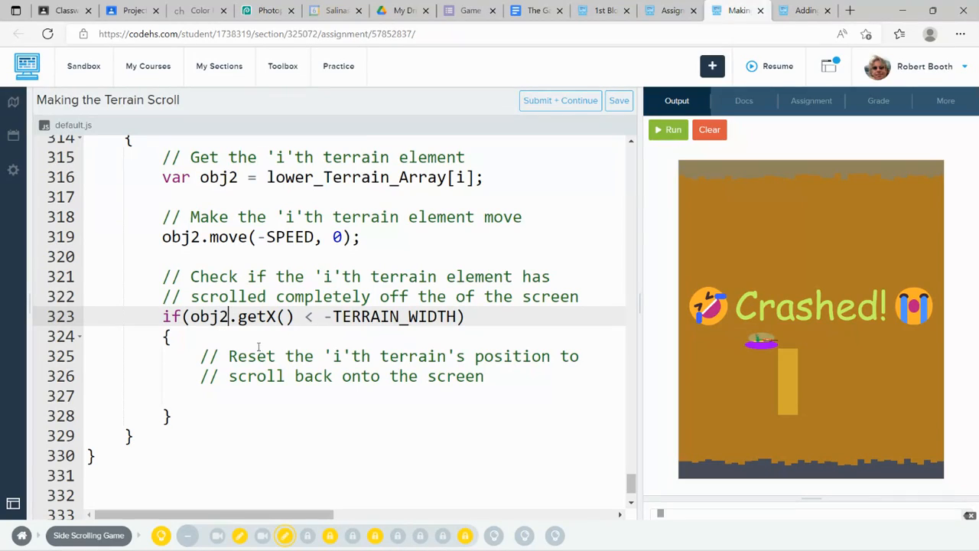
mouse_move(318, 319)
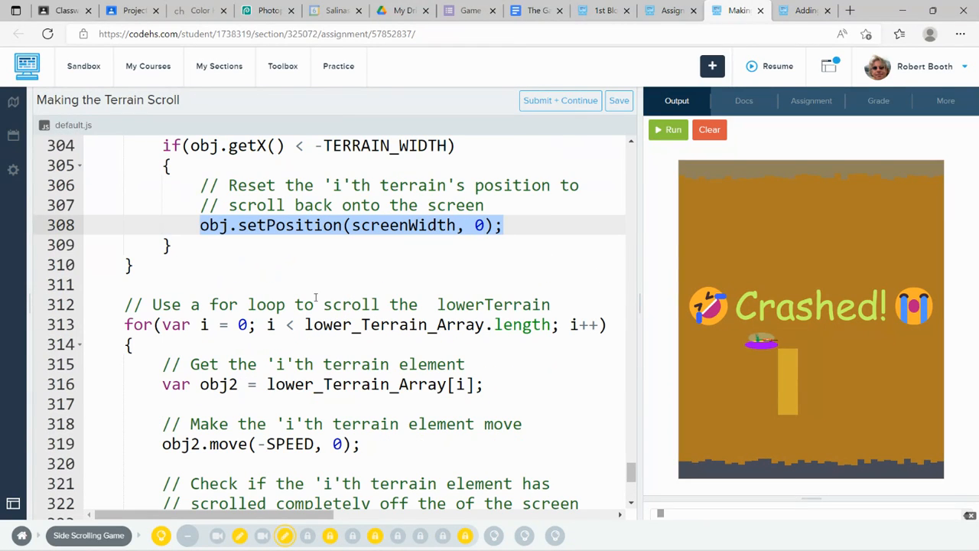
scroll(down, 3)
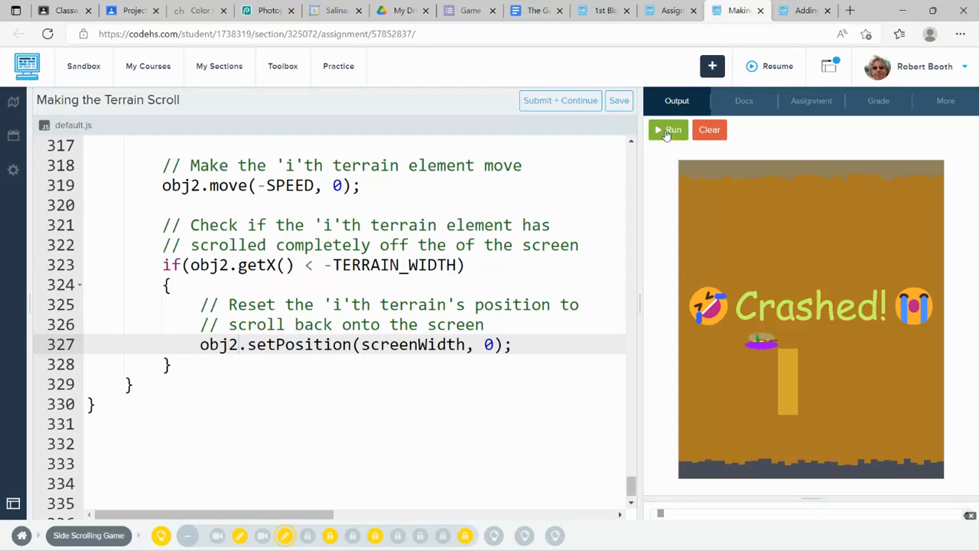
Step: Set obj2.setPosition's y to screenHeight - obj2.getHeight() and rerun the game to test it
click(667, 129)
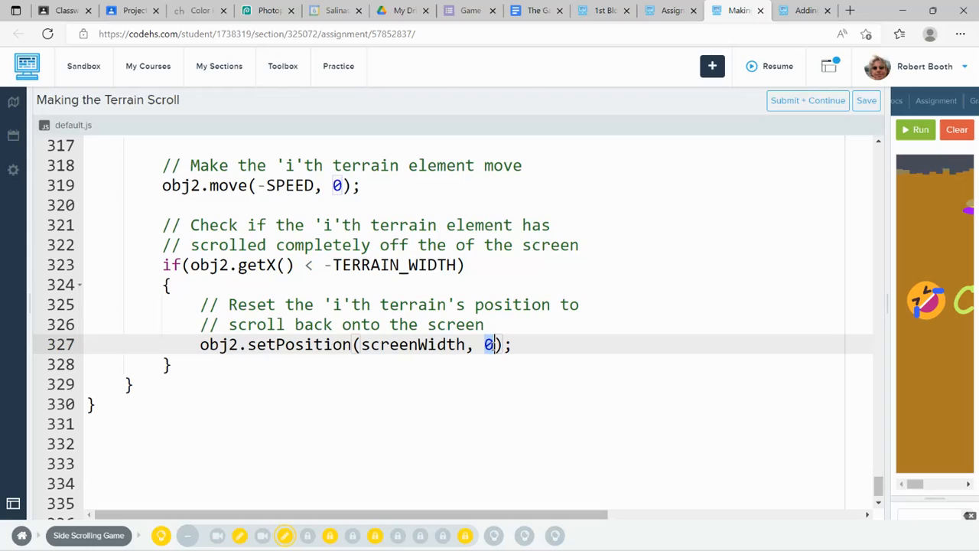
text(screen)
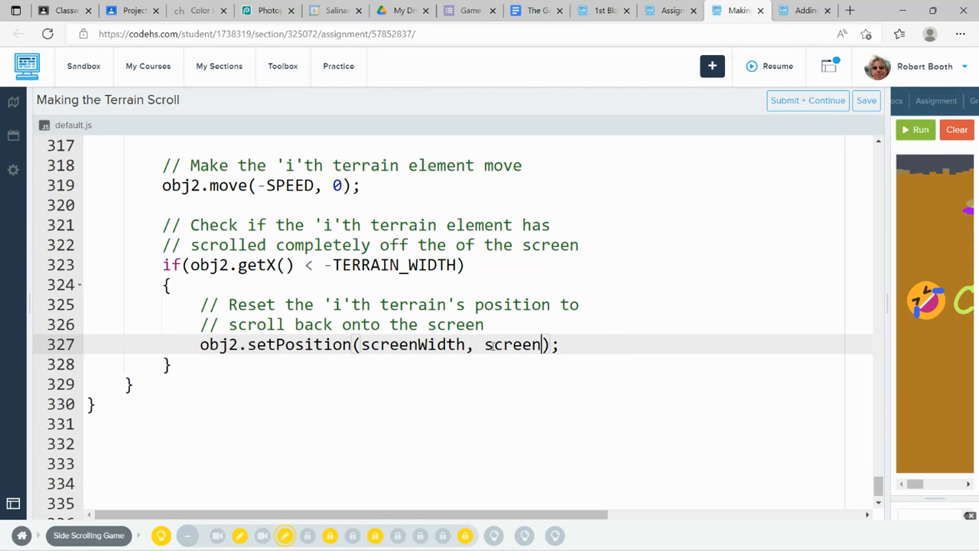
text(Height -)
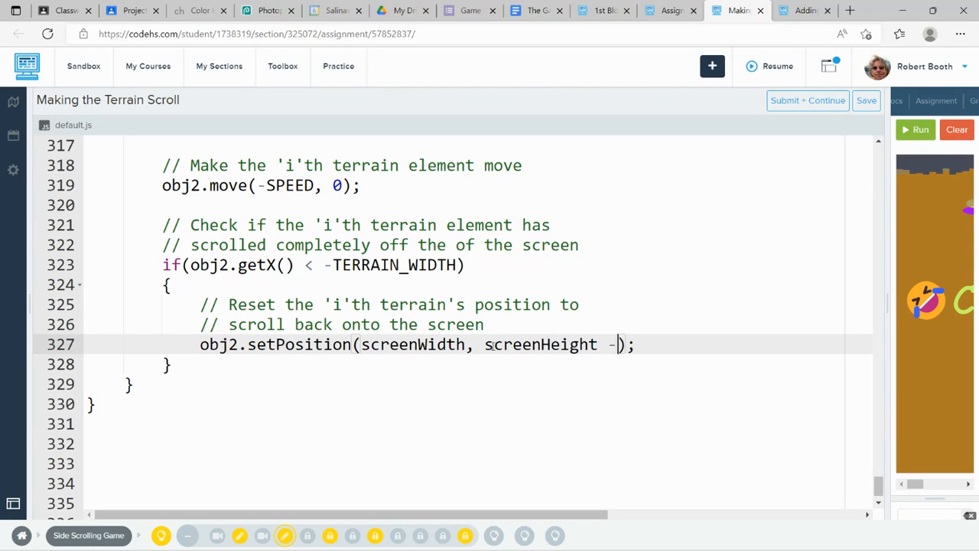
text(obj2)
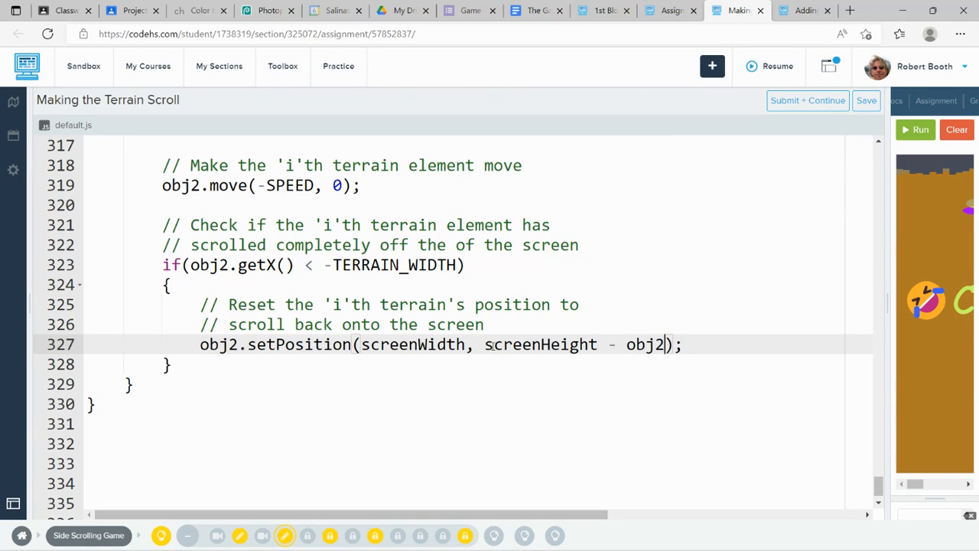
text(.get)
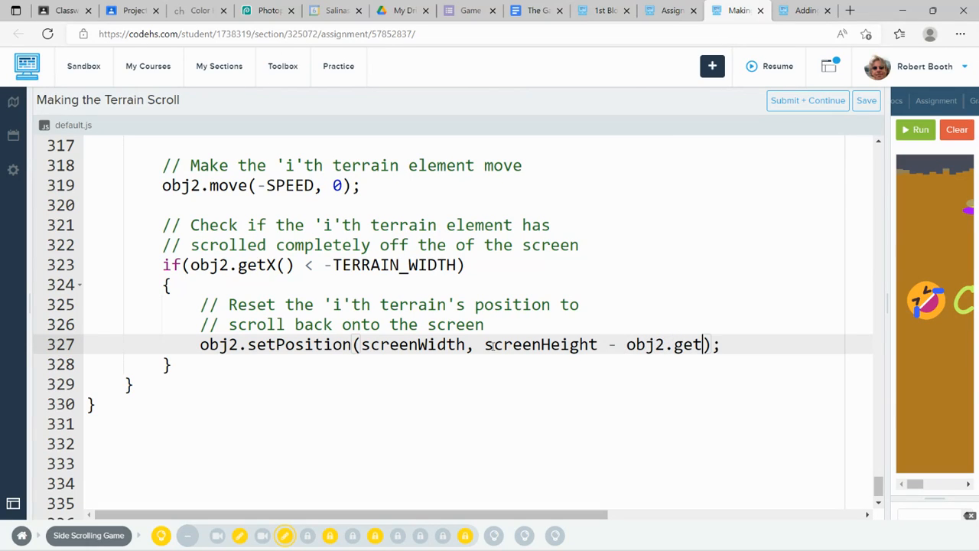
text(Height())
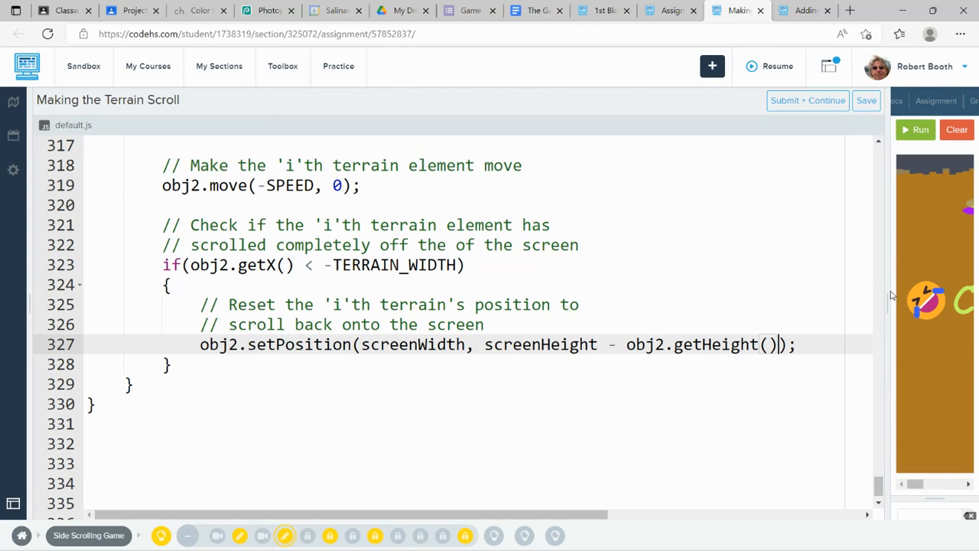
click(918, 129)
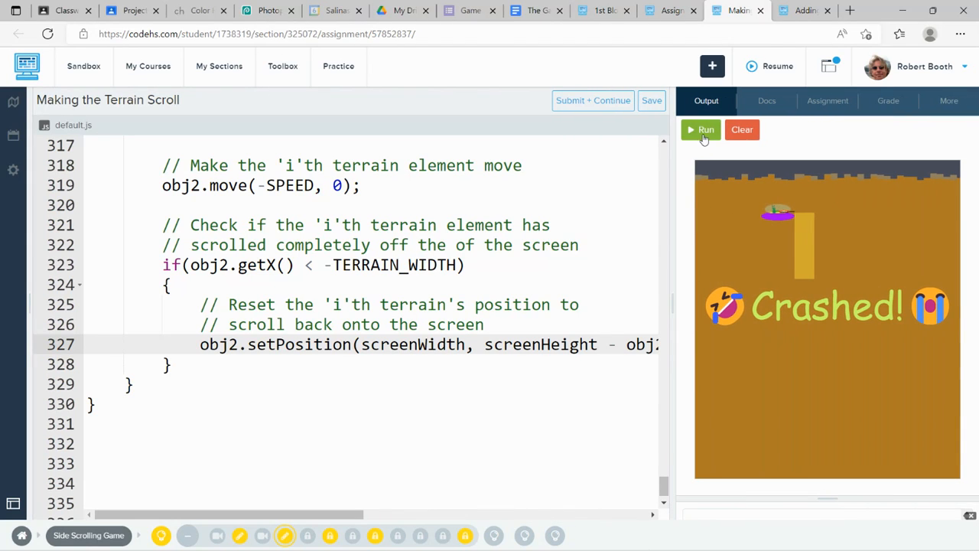
click(701, 129)
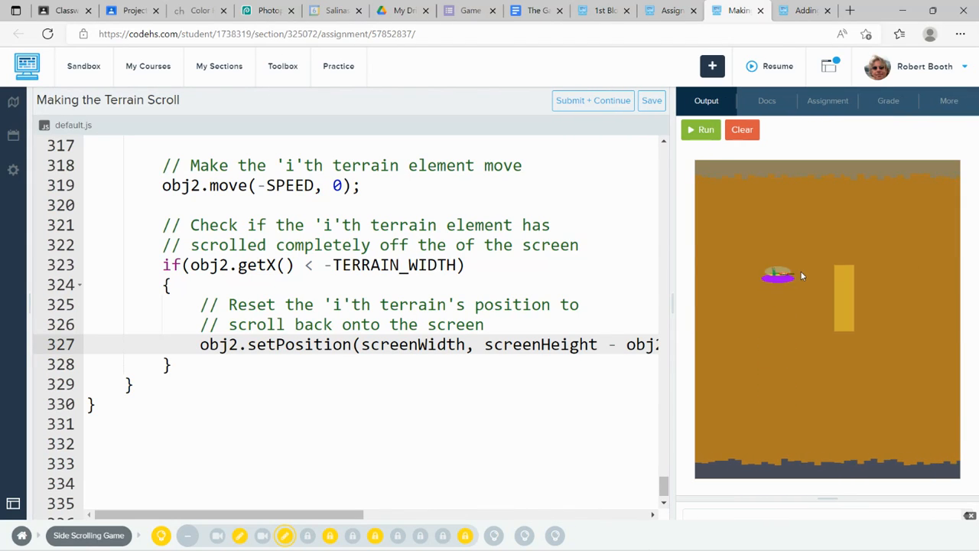